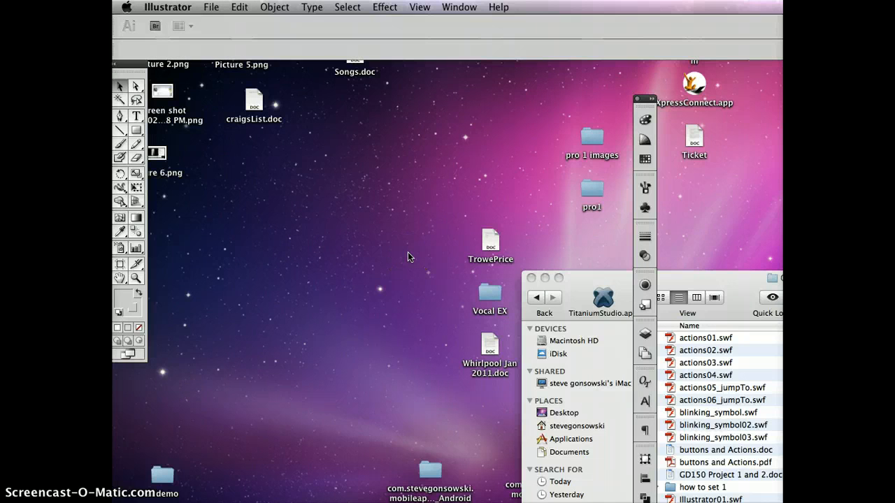
# Create a new Untitled-1 document using the Web profile at 800 × 600 px.
pyautogui.click(211, 7)
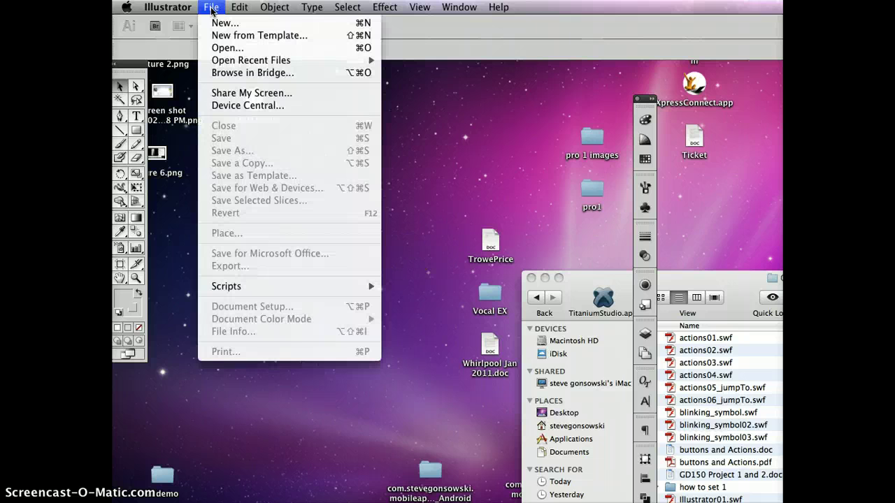
pyautogui.click(310, 184)
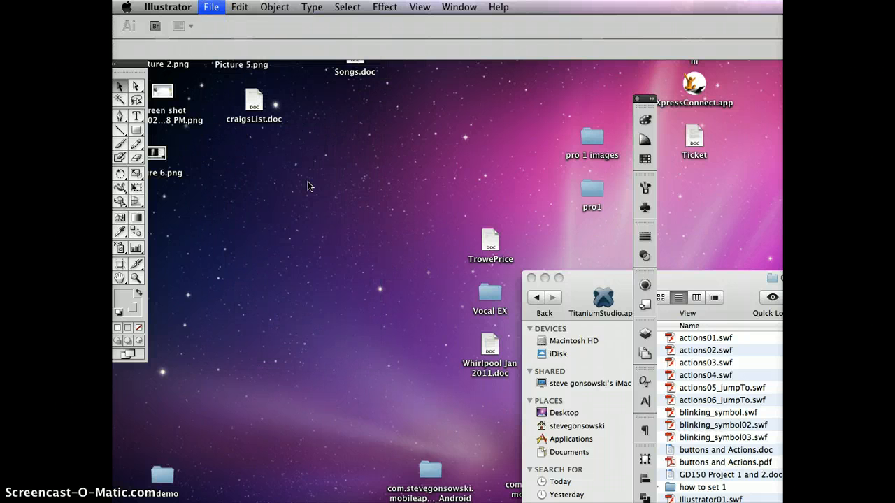
pyautogui.click(209, 7)
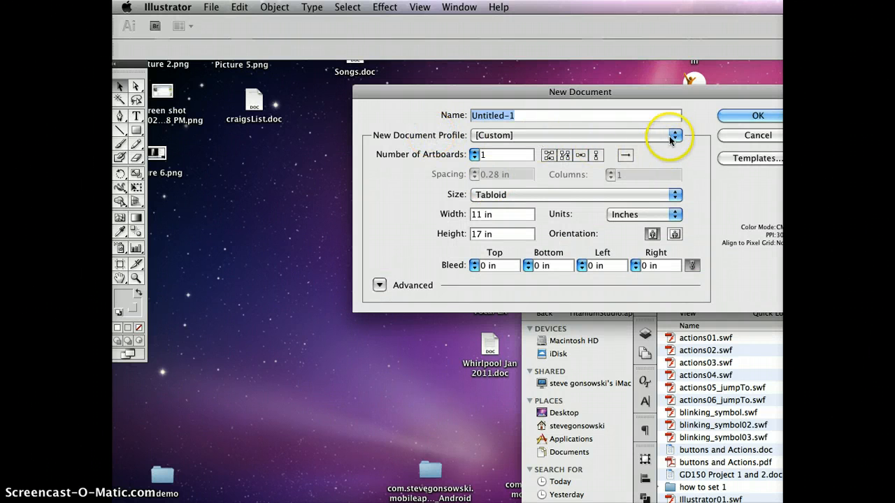
pyautogui.click(674, 134)
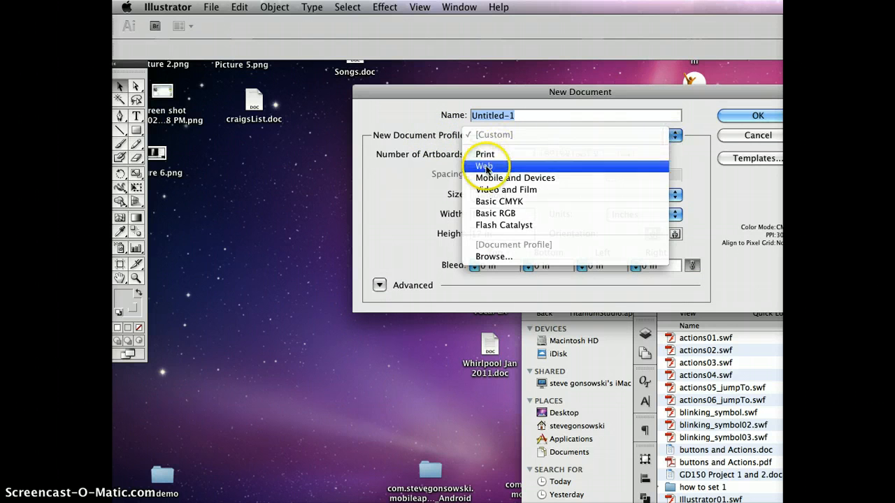
pyautogui.click(484, 165)
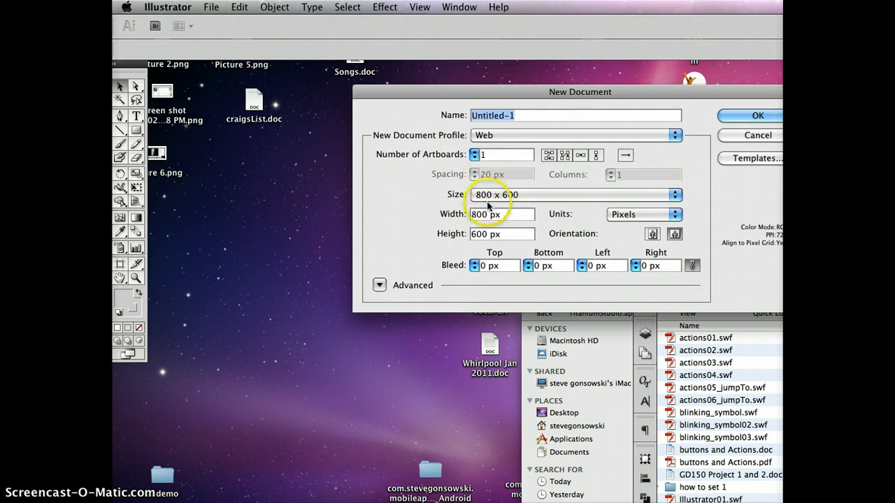
pyautogui.moveTo(525, 201)
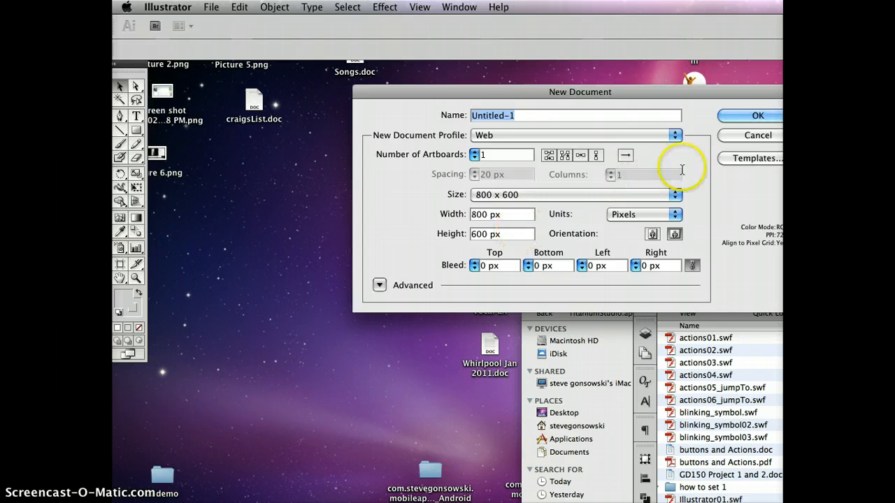
pyautogui.click(758, 134)
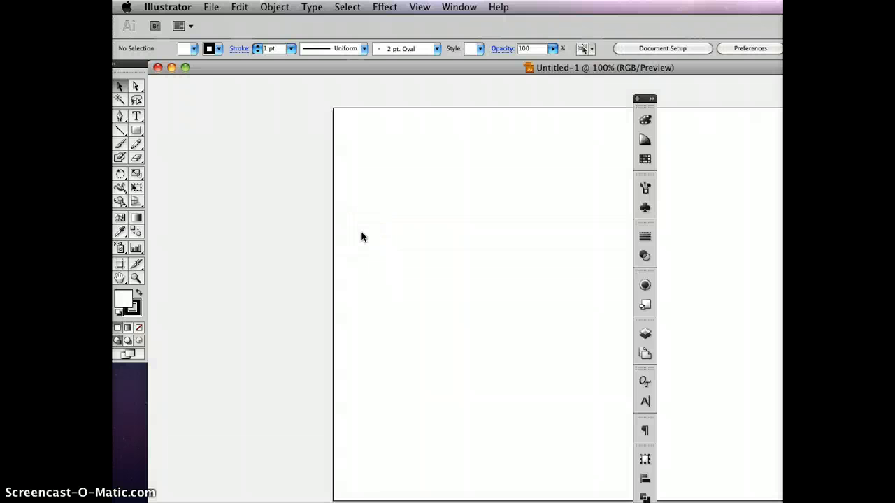
# Fit the artboard in view and start a point-text line near its top-left.
pyautogui.moveTo(417, 269); pyautogui.dragTo(468, 319)
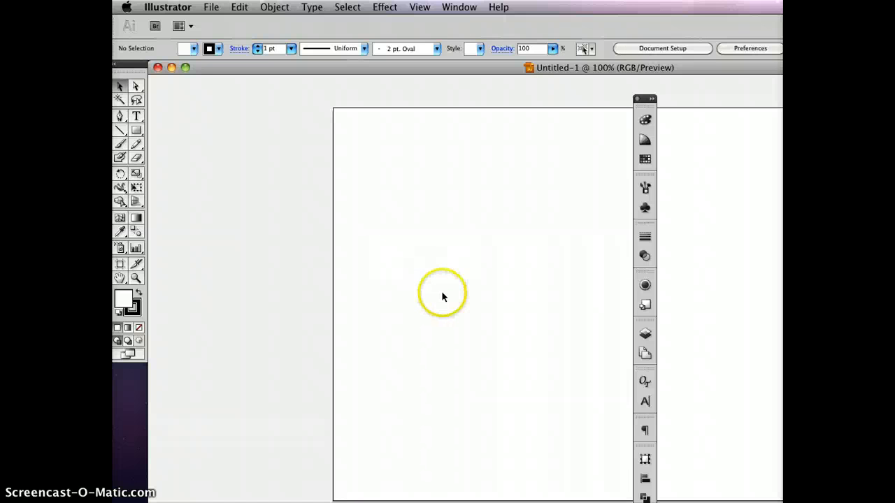
pyautogui.moveTo(442, 292); pyautogui.dragTo(528, 332)
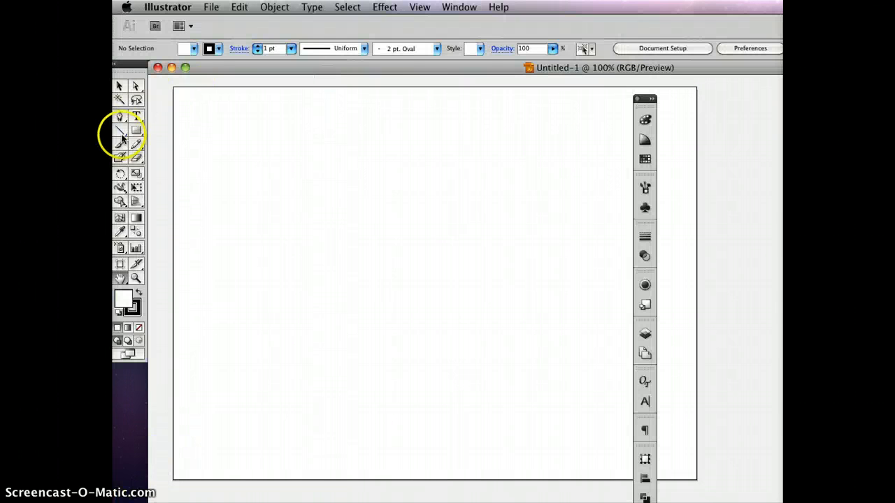
pyautogui.moveTo(137, 116)
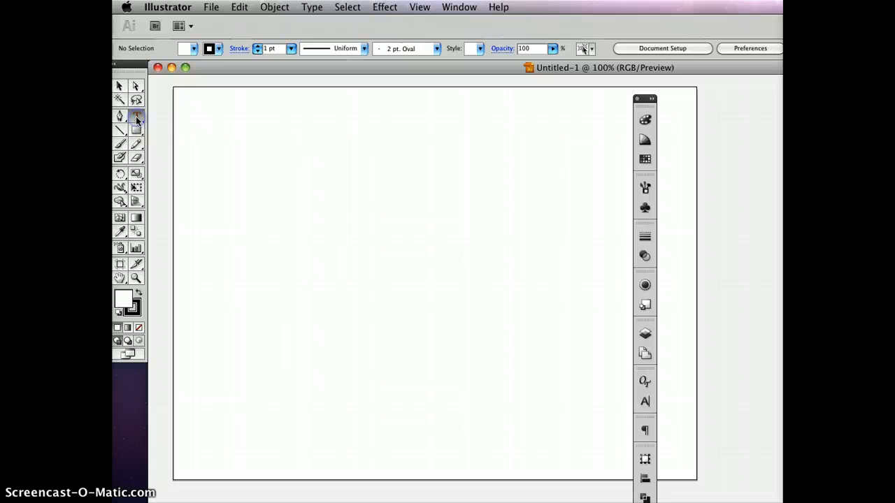
pyautogui.click(137, 116)
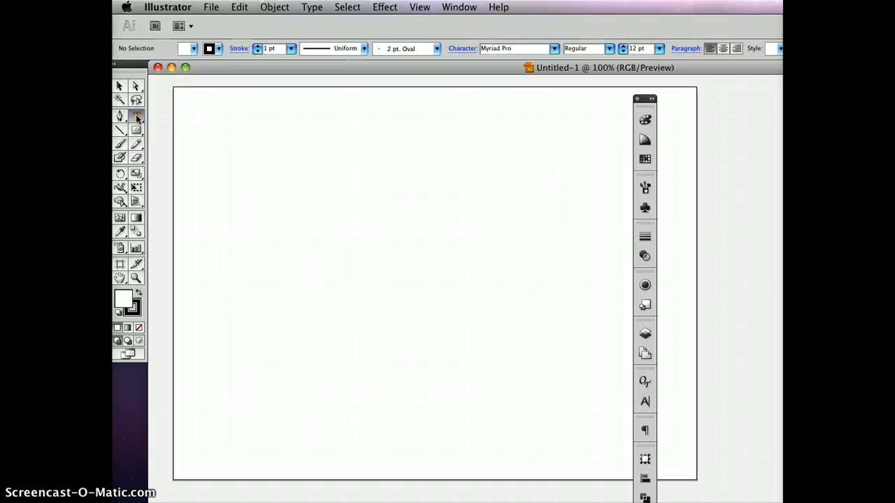
pyautogui.moveTo(203, 119); pyautogui.dragTo(244, 161)
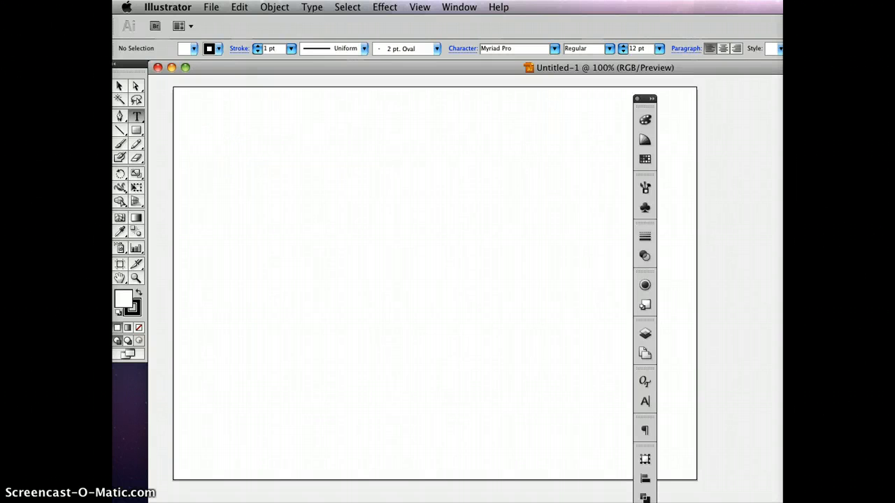
pyautogui.moveTo(216, 157); pyautogui.dragTo(269, 203)
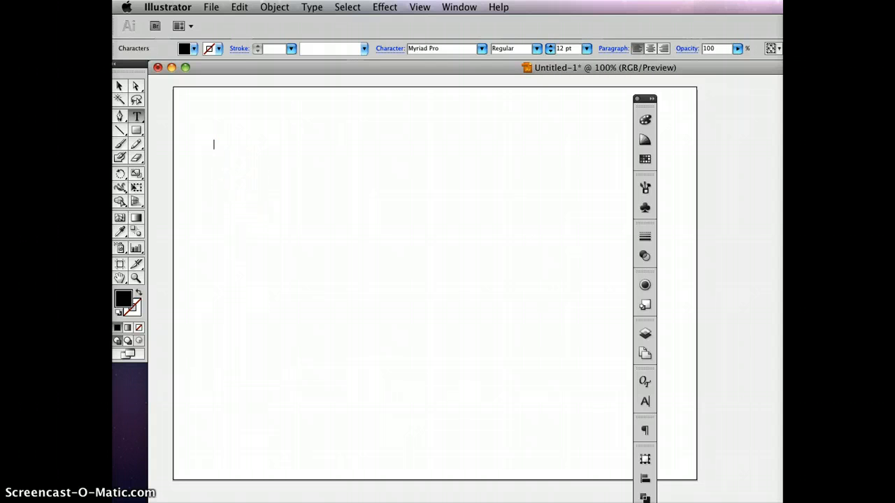
# Enter the lowercase alphabet abcdefghijklmnopqrstuvwxyz as the text line.
pyautogui.write('ab')
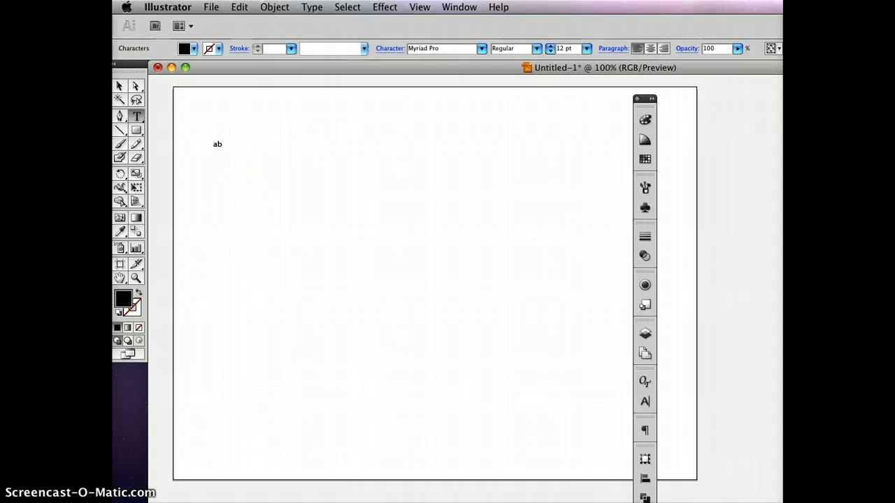
pyautogui.write('ced')
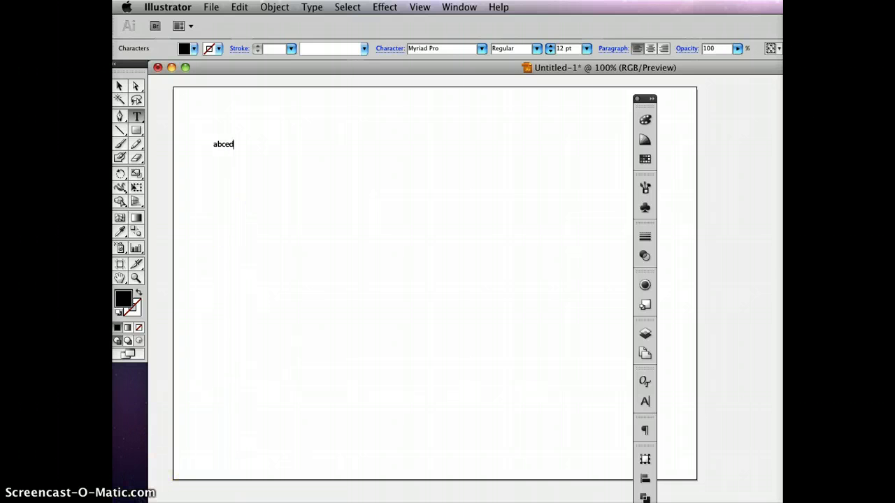
pyautogui.write('fghijklmnopqrstuvwxyz')
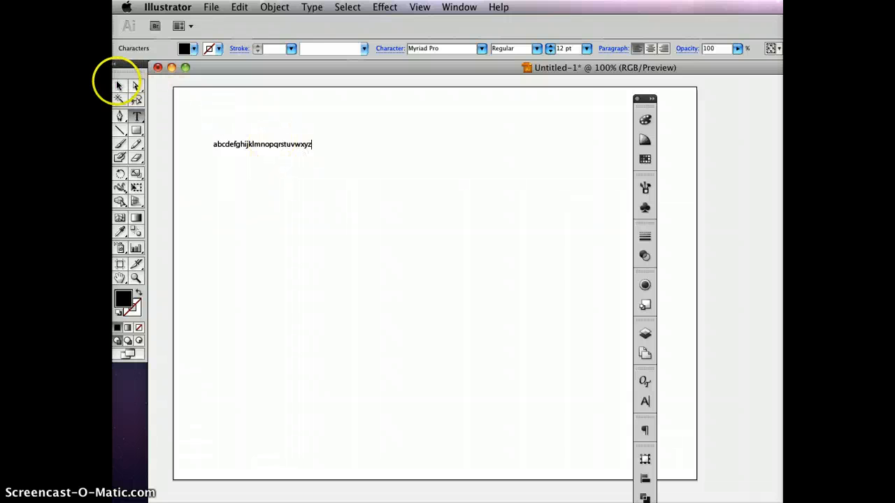
# Copy the alphabet line directly below itself and highlight the copy's letters.
pyautogui.click(118, 85)
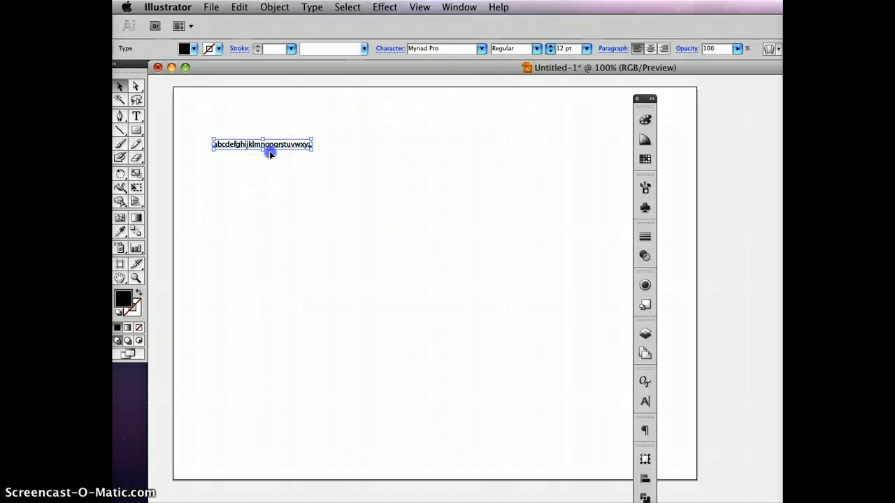
pyautogui.moveTo(269, 144); pyautogui.dragTo(268, 157)
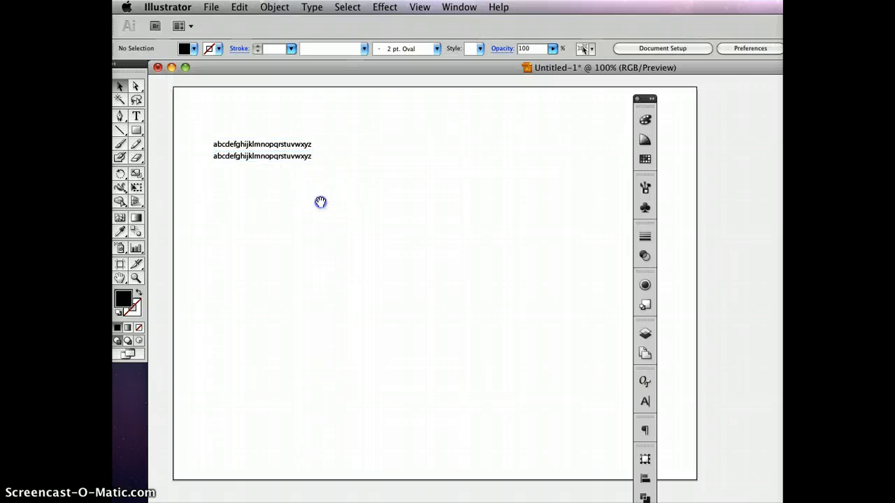
pyautogui.moveTo(320, 203); pyautogui.dragTo(496, 206)
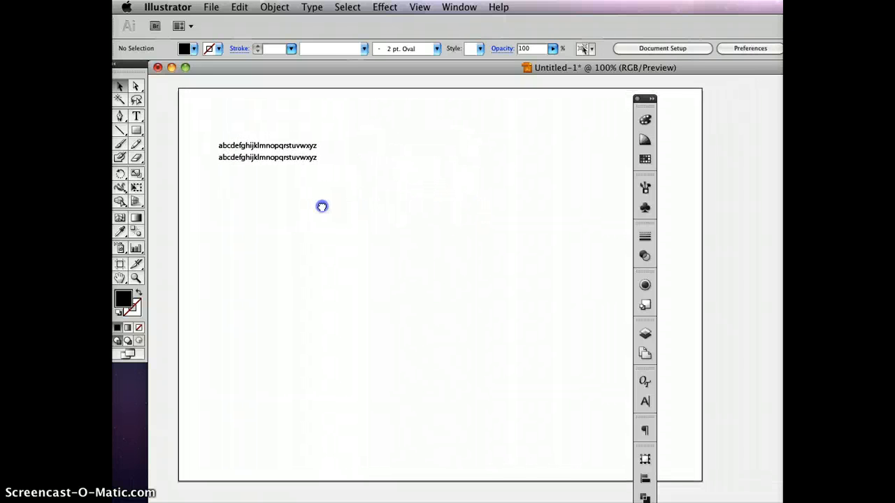
pyautogui.moveTo(322, 207); pyautogui.dragTo(291, 230)
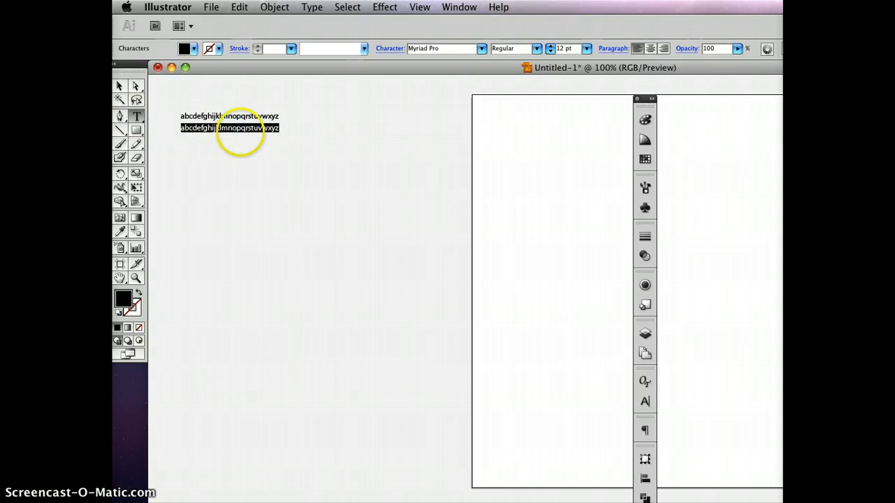
# Convert the second alphabet line to UPPERCASE via Type > Change Case.
pyautogui.click(311, 6)
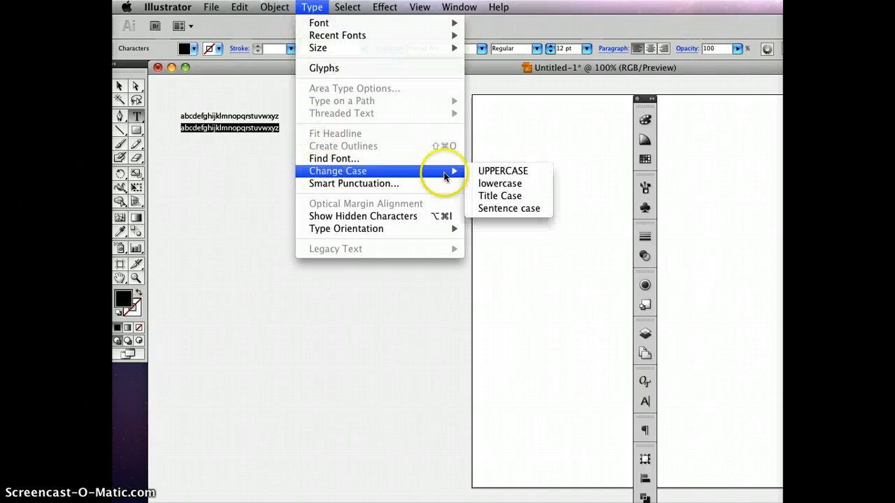
pyautogui.click(503, 170)
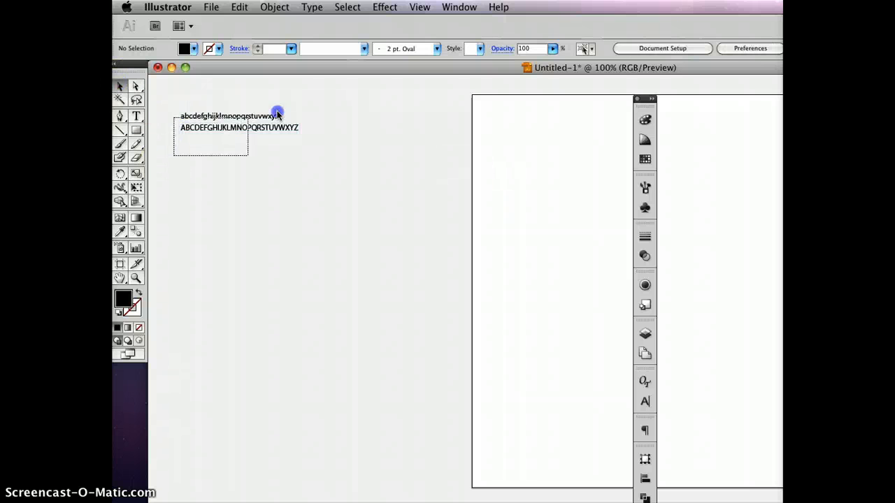
pyautogui.click(239, 127)
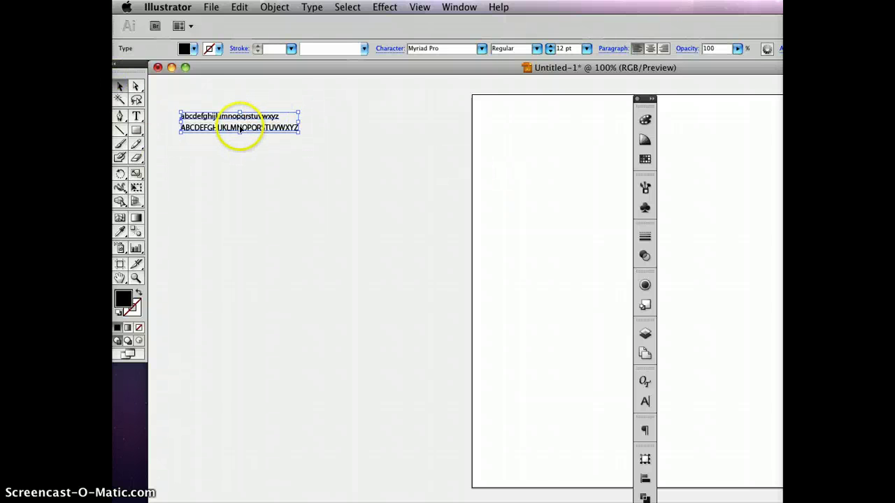
# Copy both lines below as another lowercase/uppercase pair and select its uppercase line.
pyautogui.moveTo(240, 127); pyautogui.dragTo(240, 148)
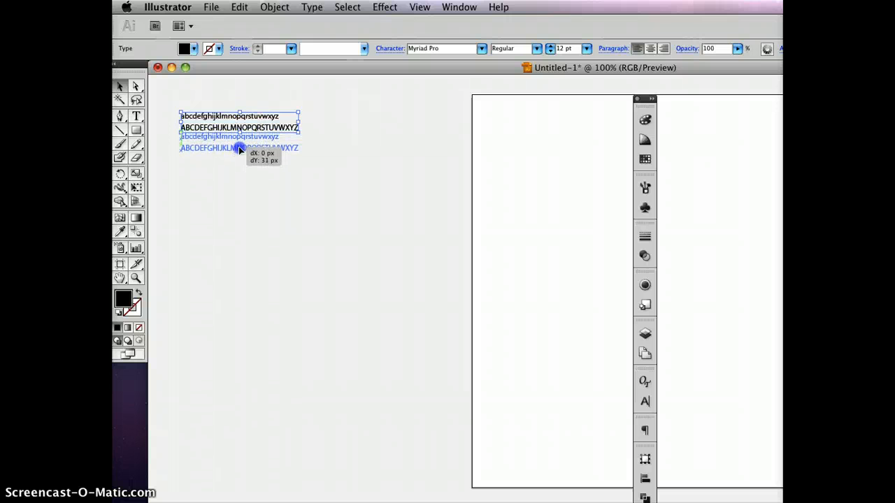
pyautogui.moveTo(240, 148); pyautogui.dragTo(241, 156)
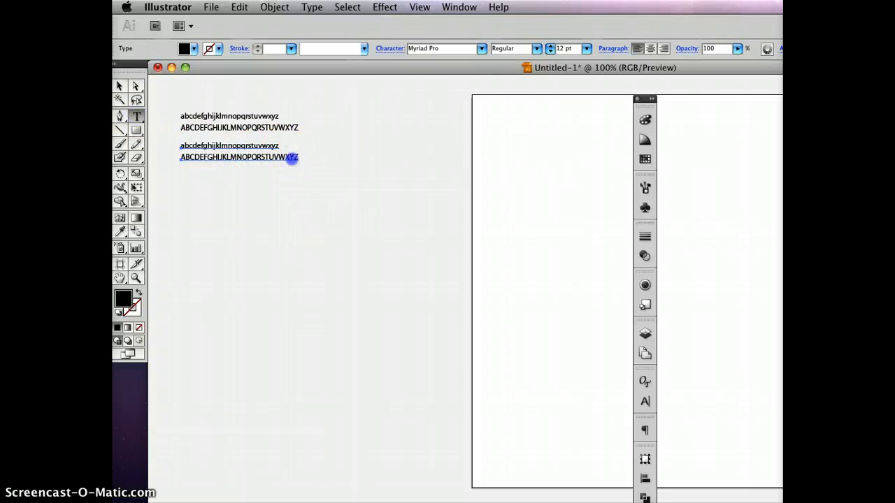
pyautogui.tripleClick(239, 157)
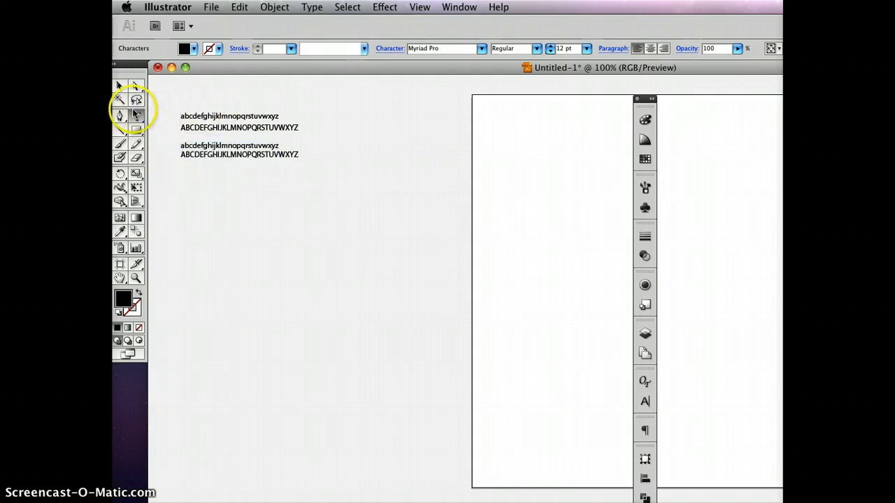
# Set the copied pair in Abadi MT Condensed Extra Bold and copy it downward.
pyautogui.click(136, 116)
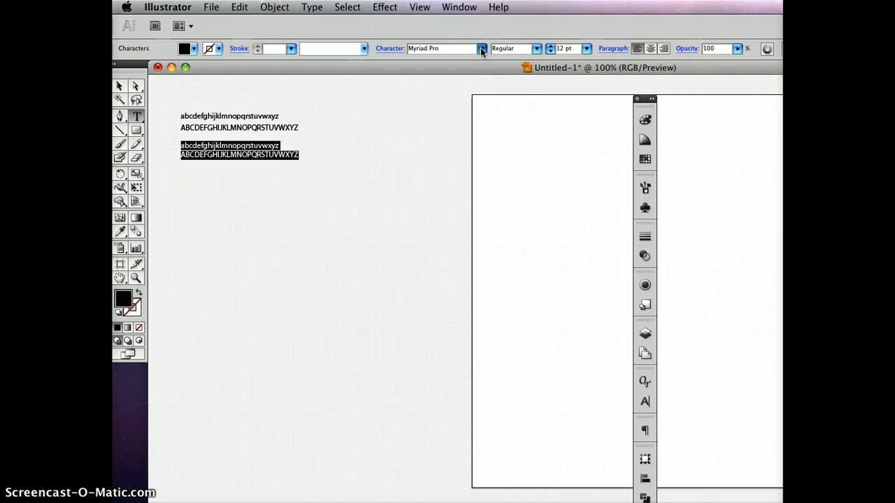
pyautogui.click(481, 47)
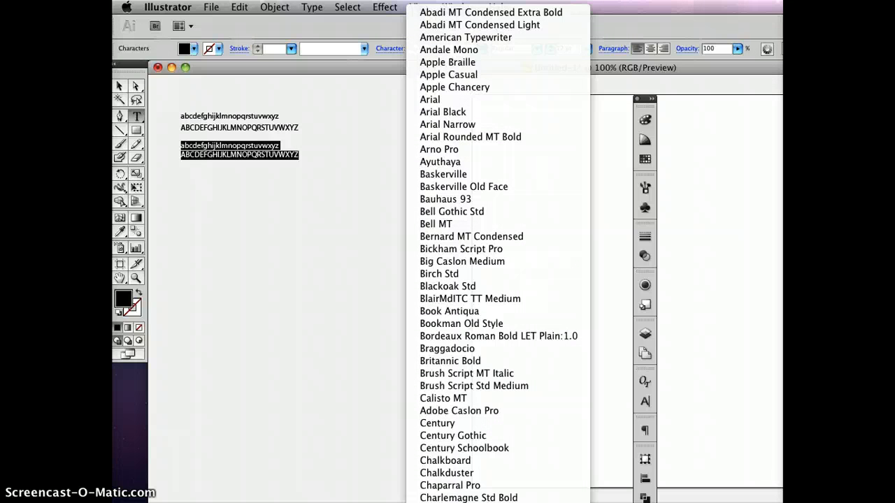
pyautogui.moveTo(495, 12)
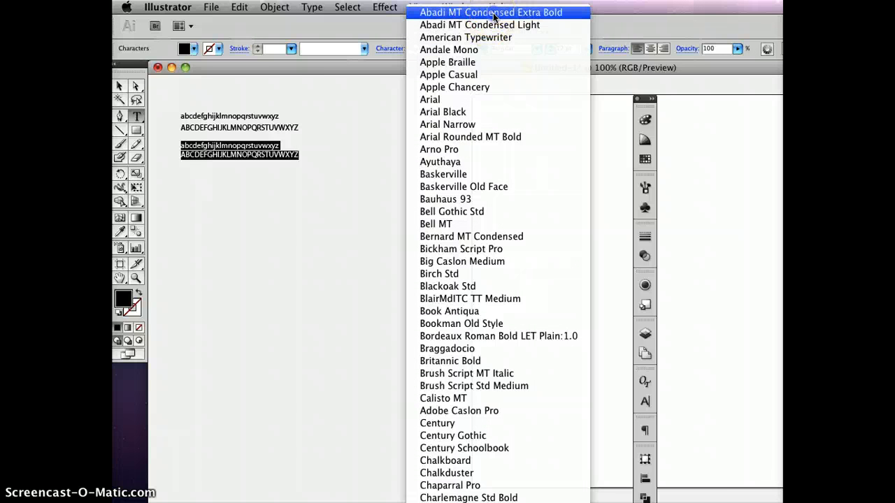
pyautogui.click(498, 12)
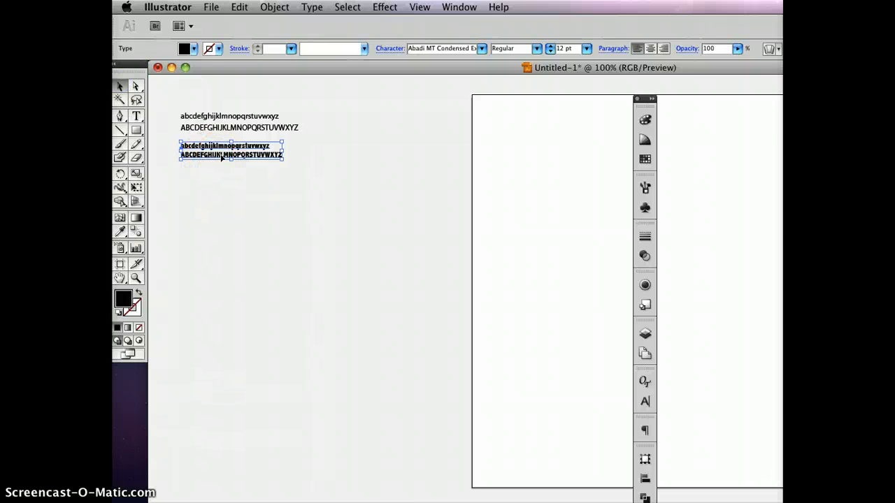
pyautogui.moveTo(221, 154); pyautogui.dragTo(221, 190)
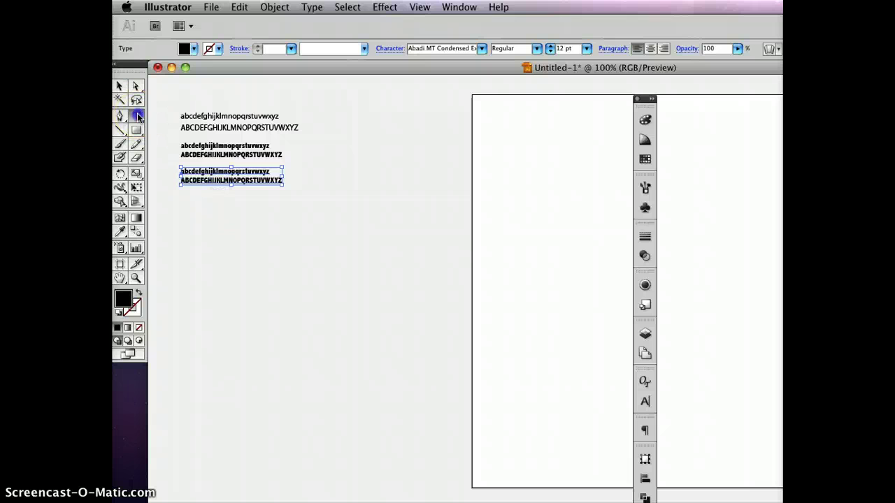
# Set the third sample in American Typewriter and place a copy beneath it.
pyautogui.click(137, 115)
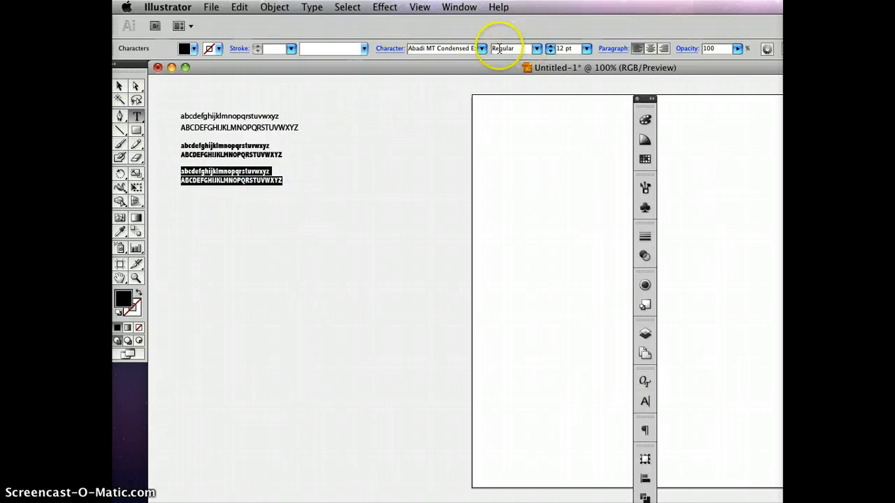
pyautogui.click(481, 48)
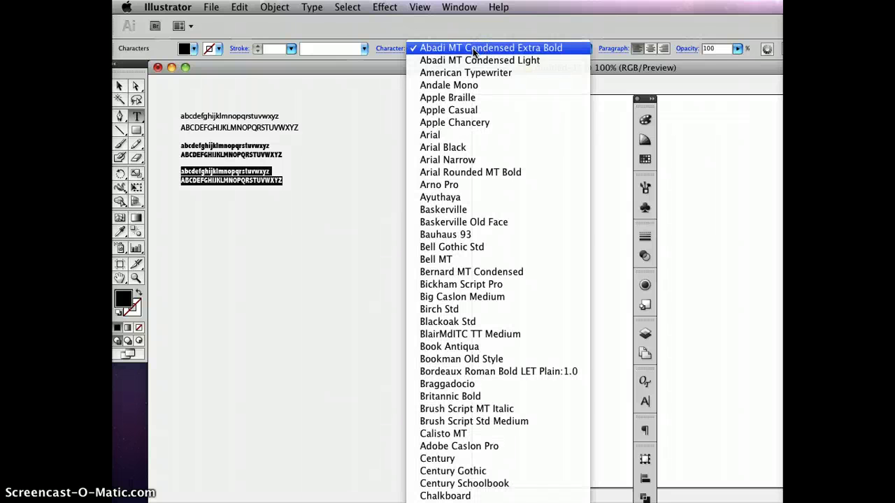
pyautogui.moveTo(473, 72)
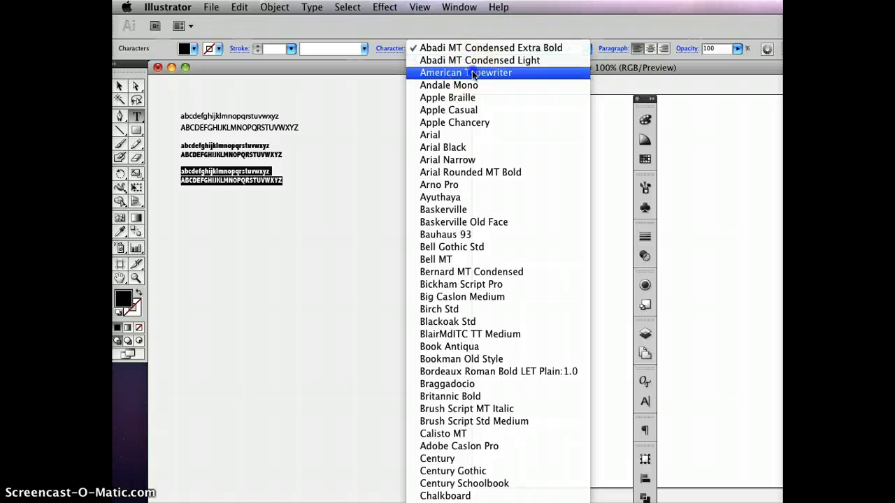
pyautogui.click(464, 73)
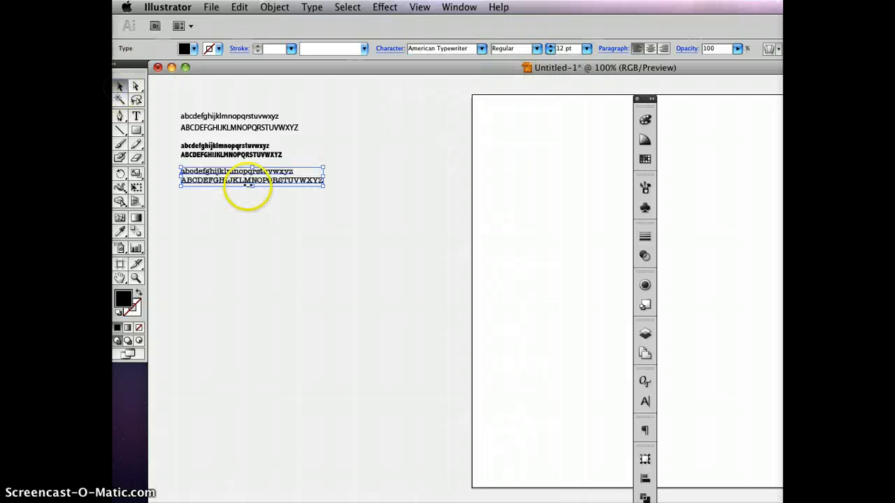
pyautogui.moveTo(249, 175); pyautogui.dragTo(253, 211)
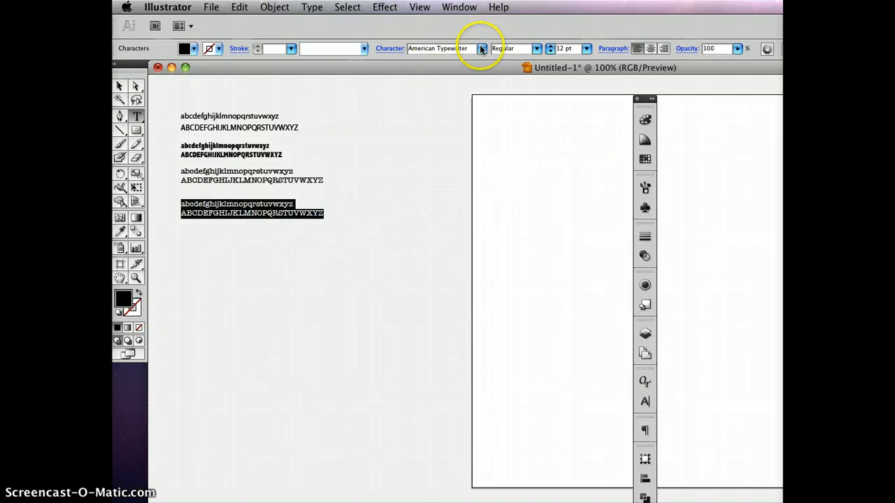
# Set the bottom alphabet sample in Palatino from the font list.
pyautogui.click(478, 47)
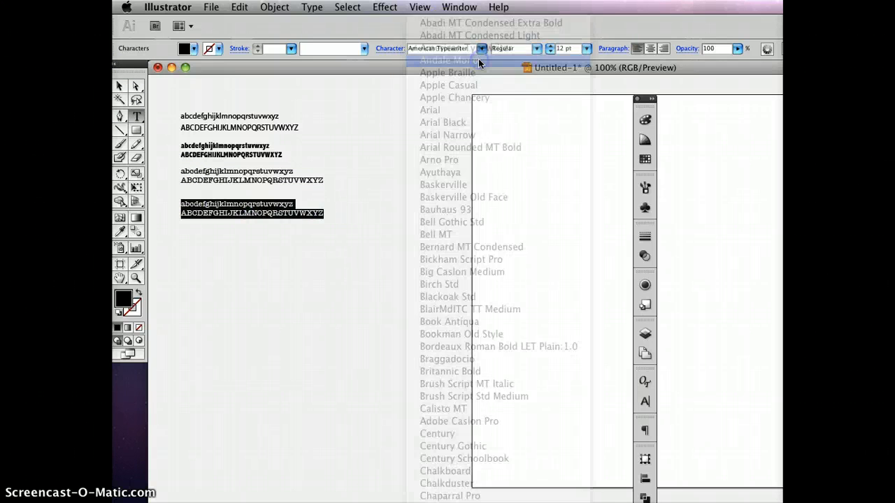
pyautogui.click(446, 51)
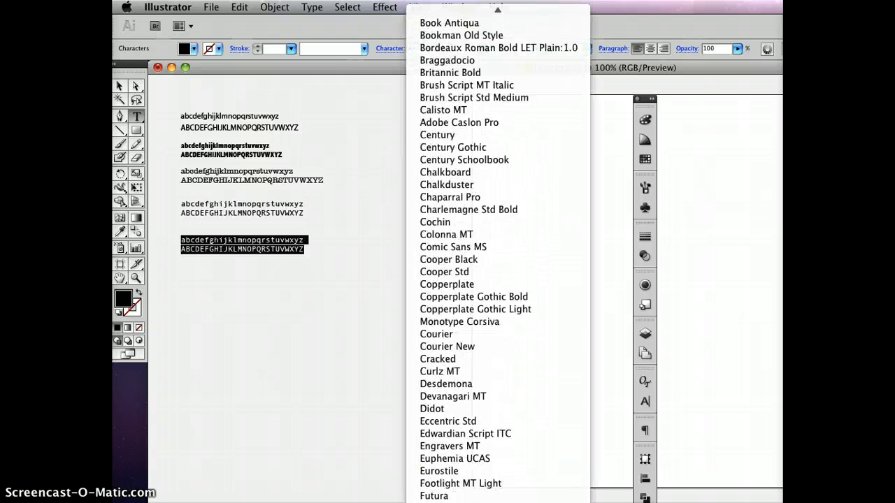
pyautogui.scroll(-3)
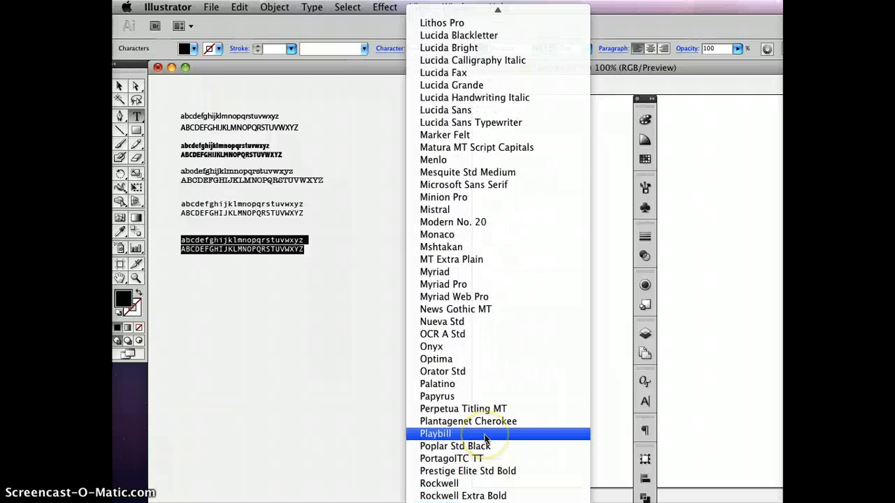
pyautogui.moveTo(489, 389)
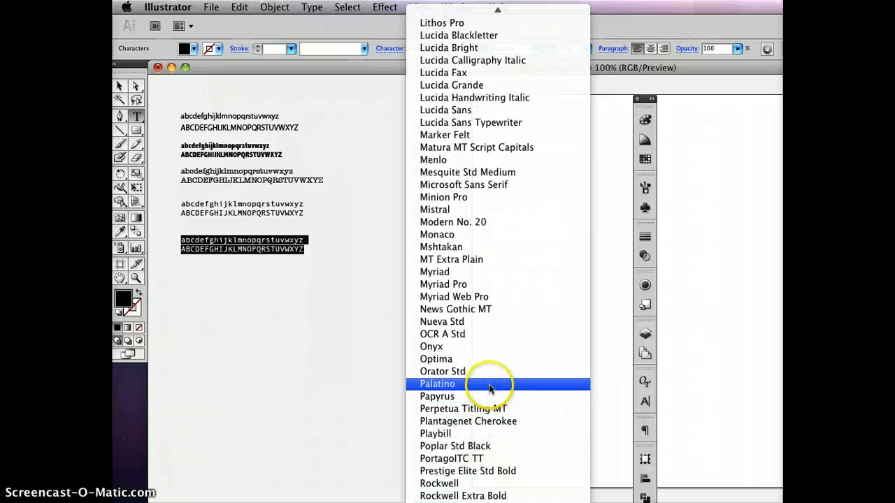
pyautogui.click(436, 383)
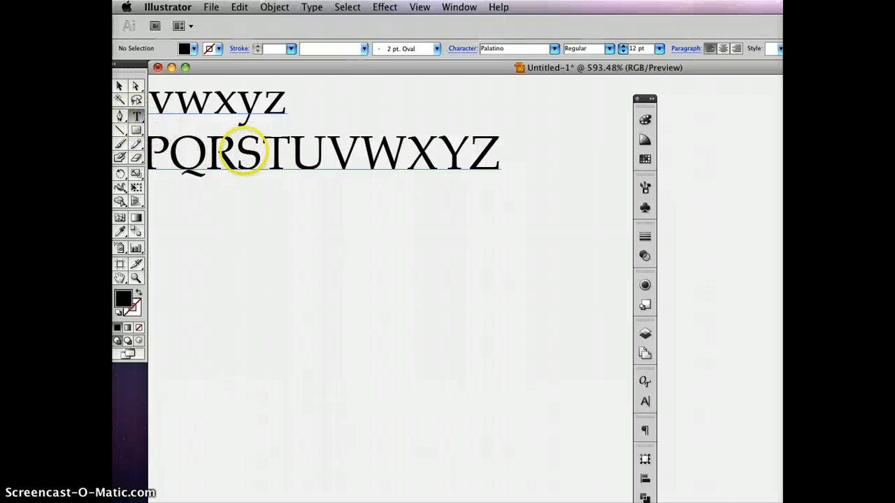
# Select the capital S in the Palatino alphabet sample.
pyautogui.doubleClick(249, 153)
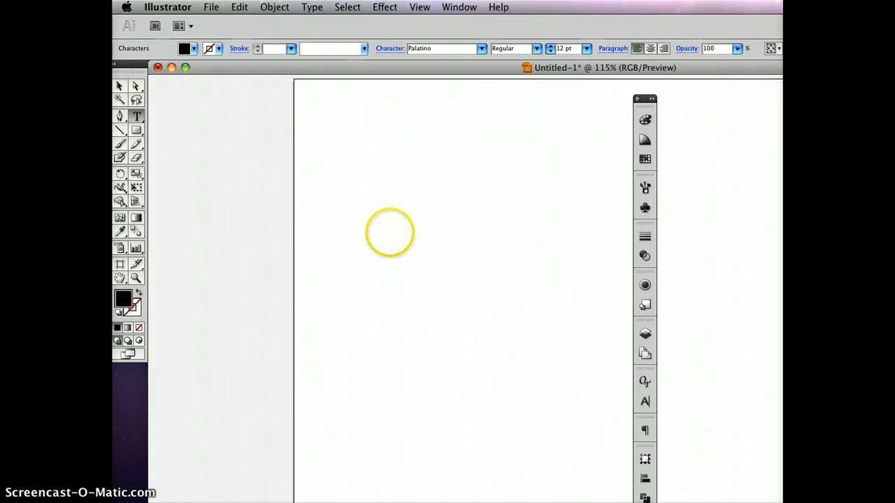
# Place a capital Palatino S on the artboard as its own text object at 200 pt.
pyautogui.moveTo(389, 232); pyautogui.dragTo(202, 120)
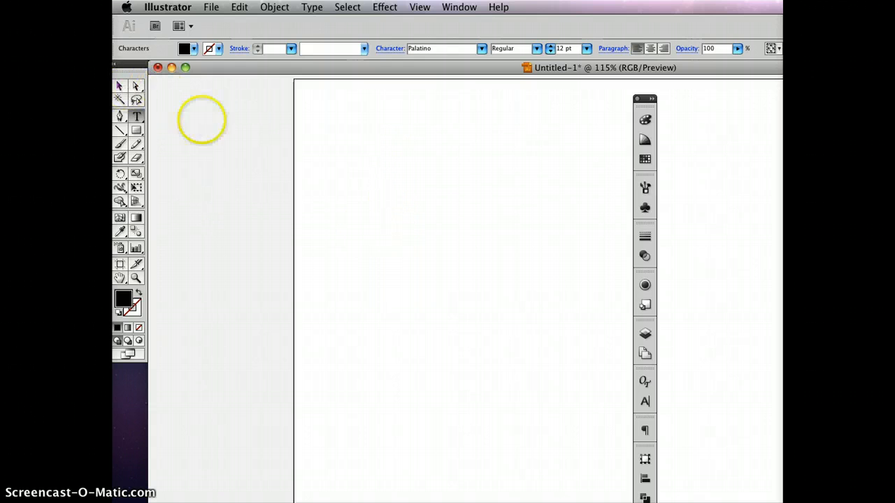
pyautogui.moveTo(203, 120); pyautogui.dragTo(371, 167)
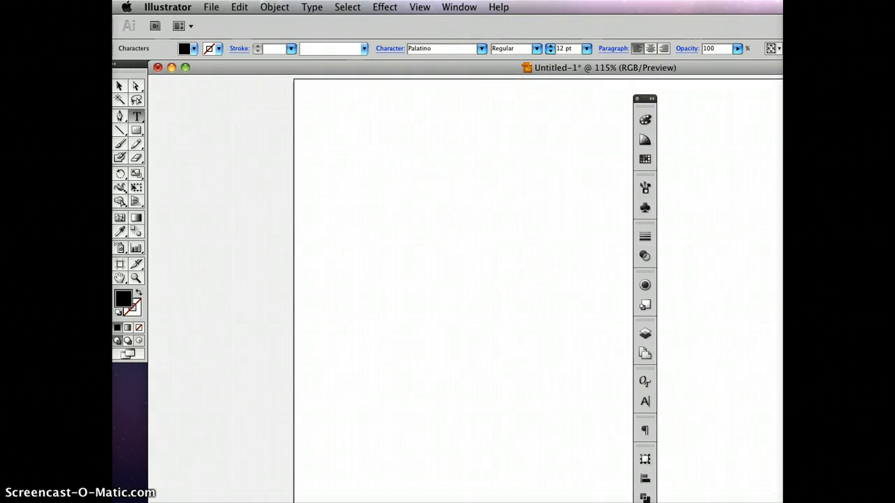
pyautogui.click(364, 170)
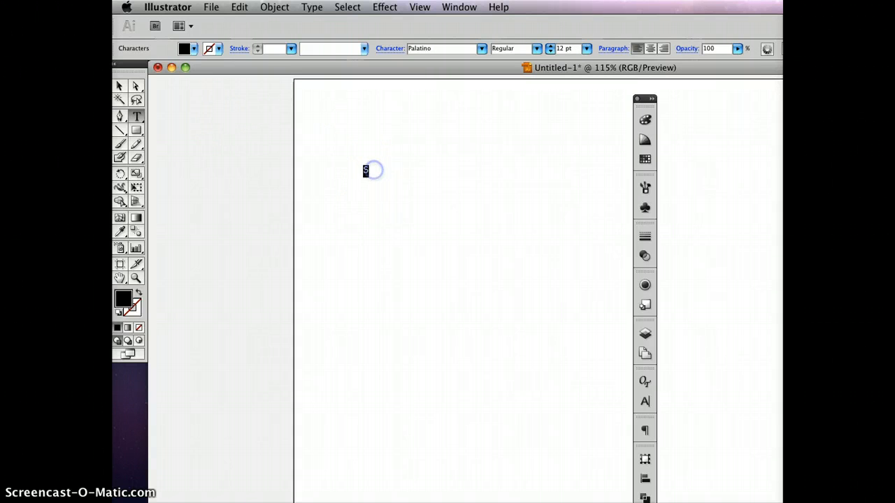
pyautogui.click(598, 48)
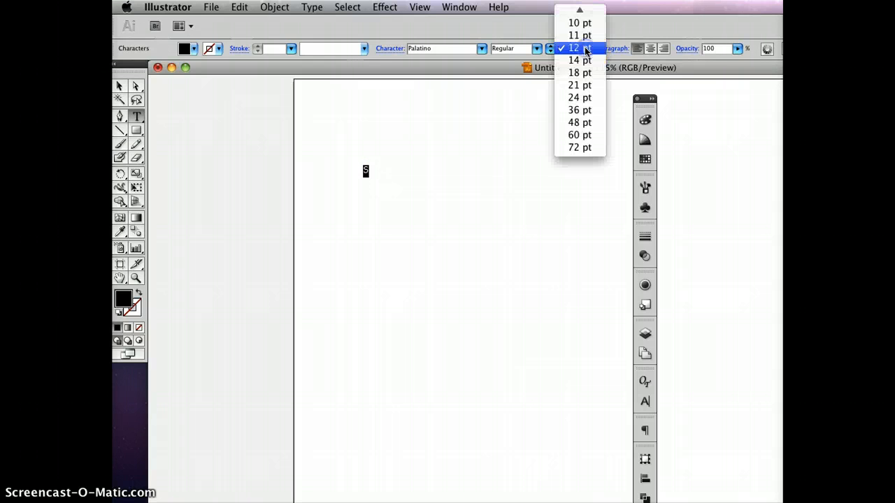
pyautogui.click(581, 47)
pyautogui.write('200')
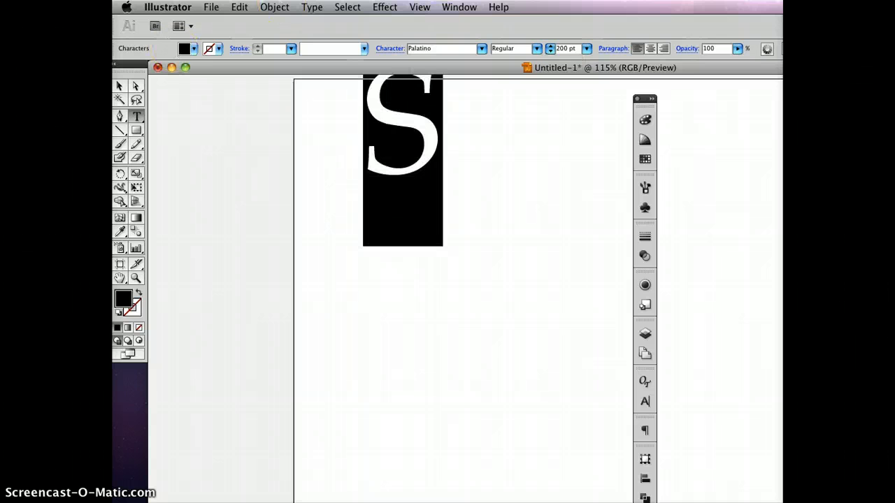
pyautogui.click(410, 124)
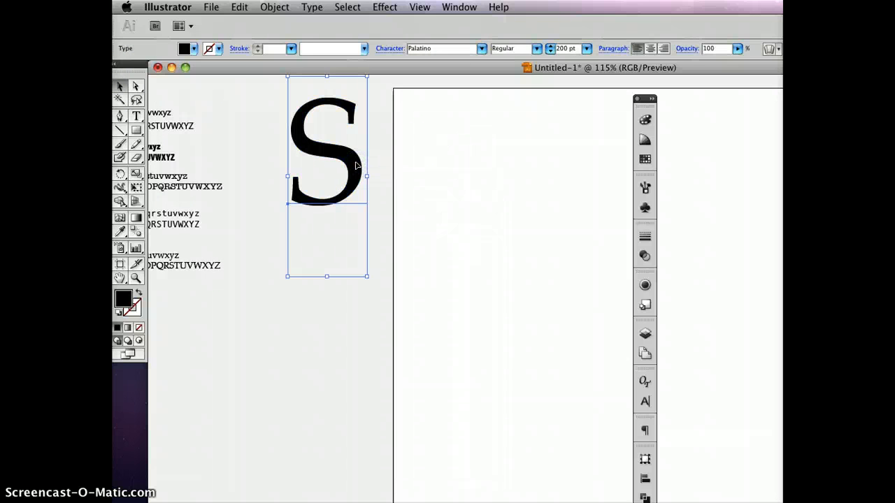
# Duplicate the large S onto the artboard beside the original and deselect.
pyautogui.moveTo(327, 160); pyautogui.dragTo(486, 182)
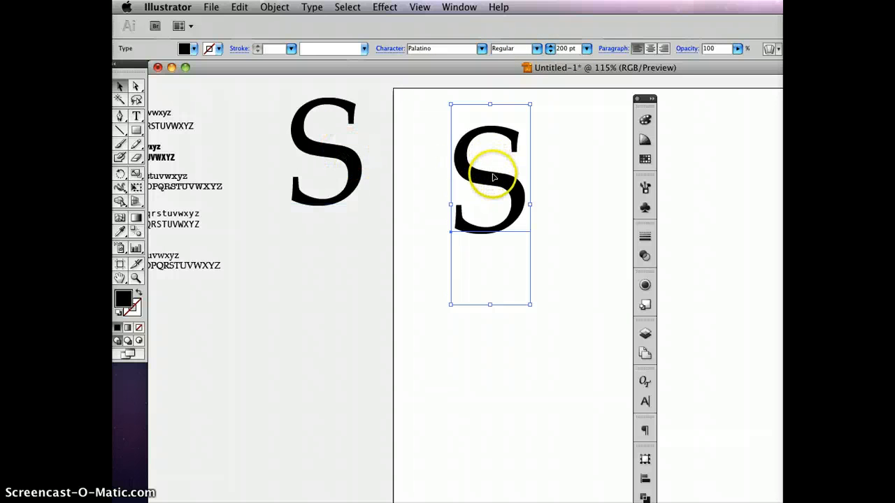
pyautogui.moveTo(492, 176); pyautogui.dragTo(469, 177)
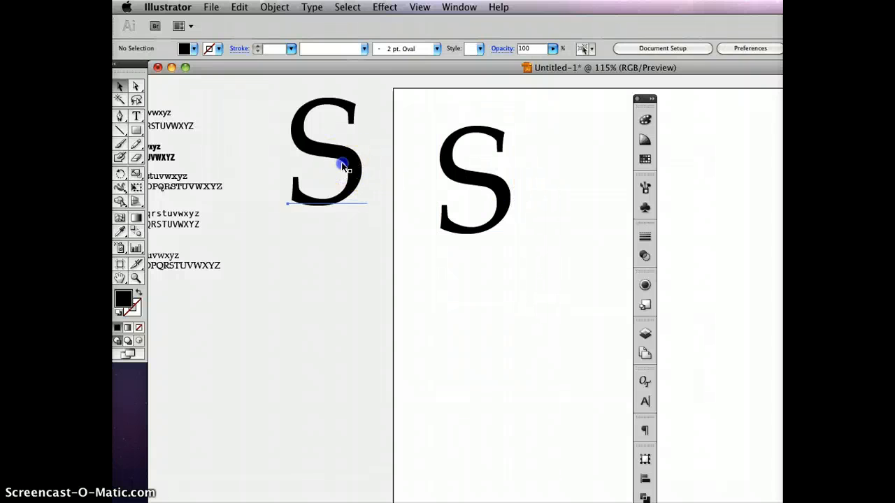
pyautogui.click(343, 166)
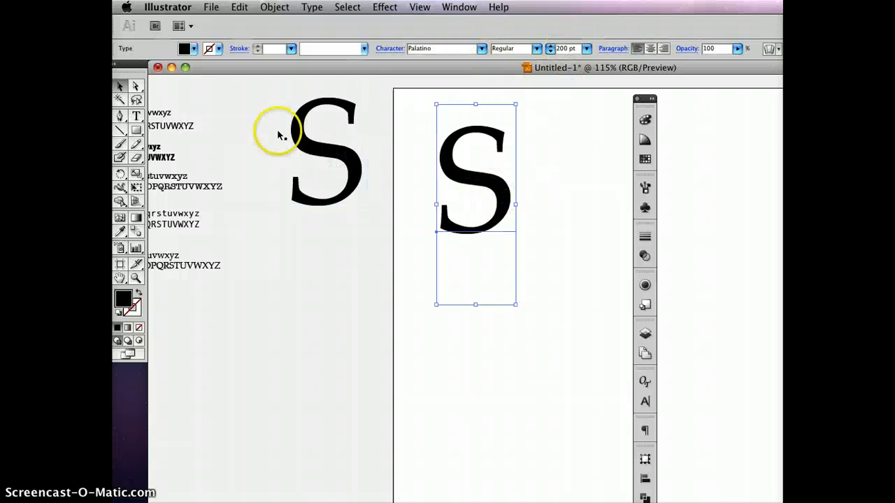
pyautogui.moveTo(119, 89)
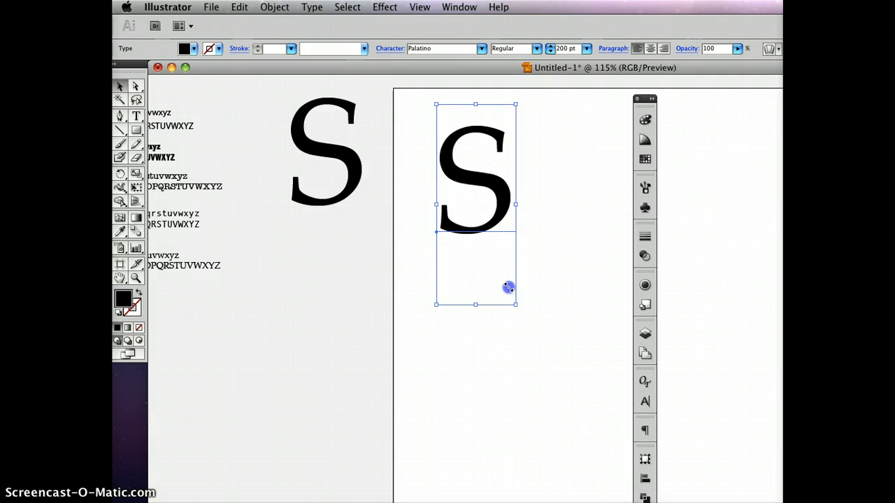
# Rescale the artboard S by its corner handles into a wider, squatter letter of about 141 pt.
pyautogui.moveTo(509, 288); pyautogui.dragTo(488, 215)
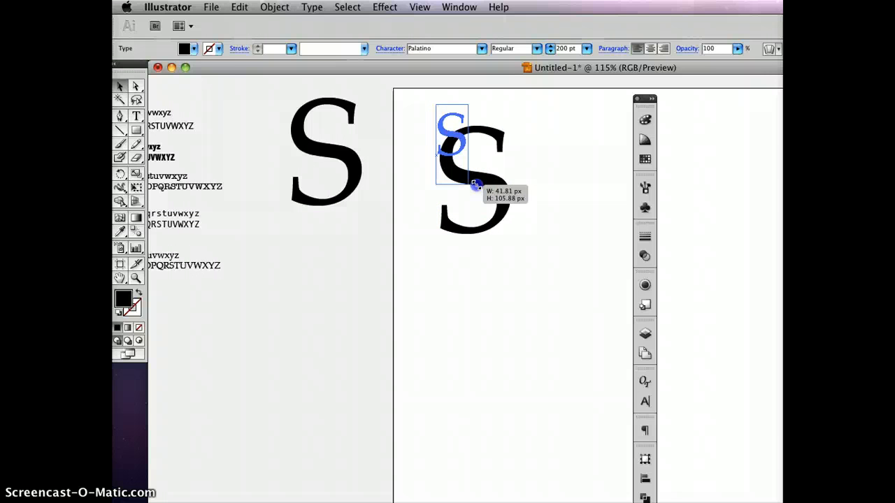
pyautogui.moveTo(475, 184); pyautogui.dragTo(436, 185)
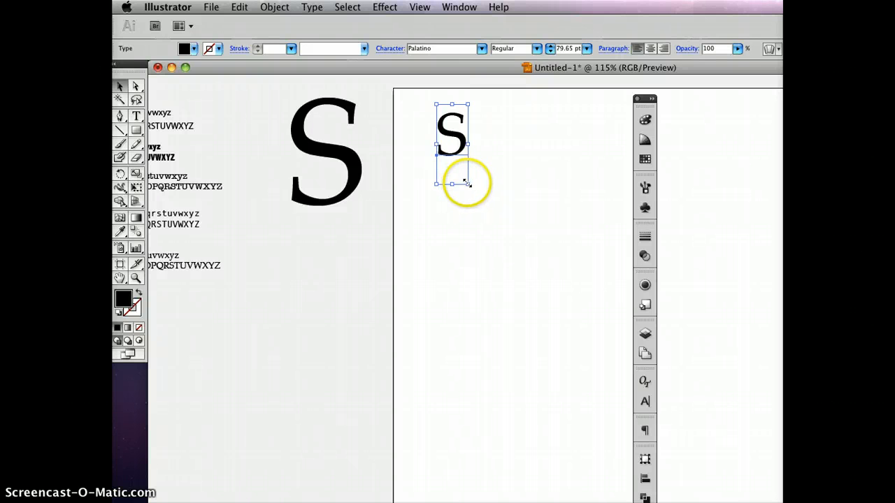
pyautogui.moveTo(464, 183); pyautogui.dragTo(509, 243)
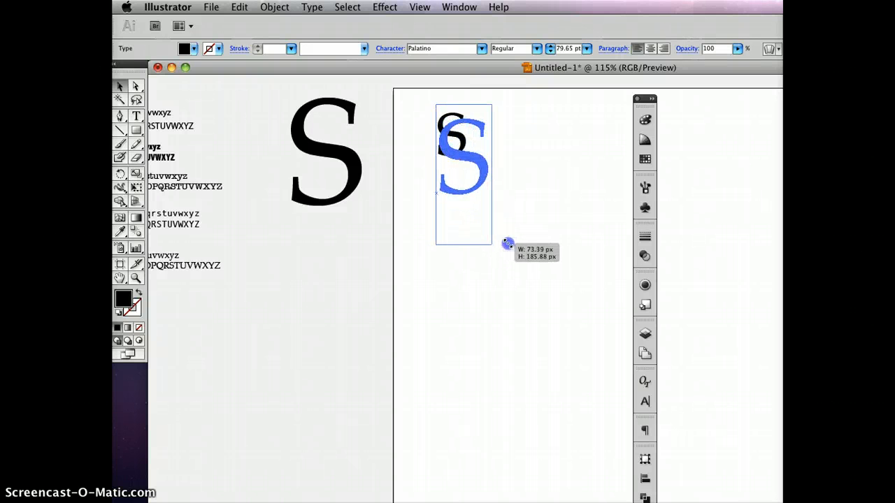
pyautogui.moveTo(509, 243); pyautogui.dragTo(511, 246)
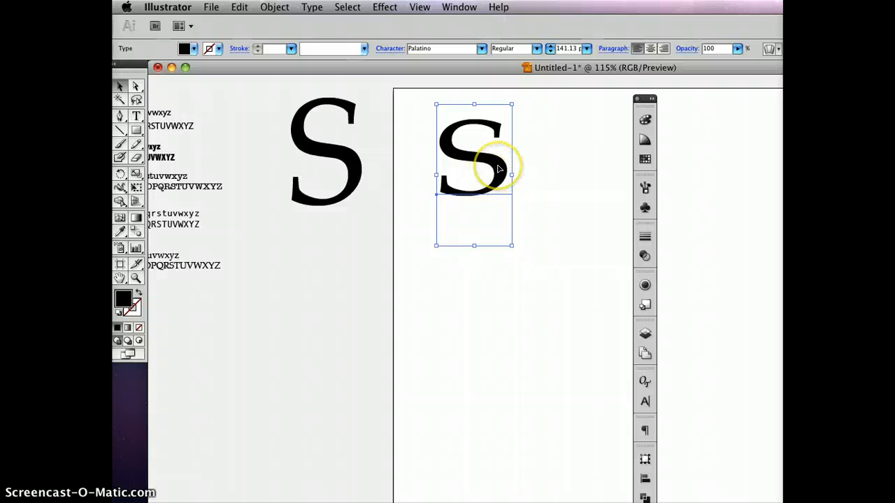
pyautogui.moveTo(519, 174)
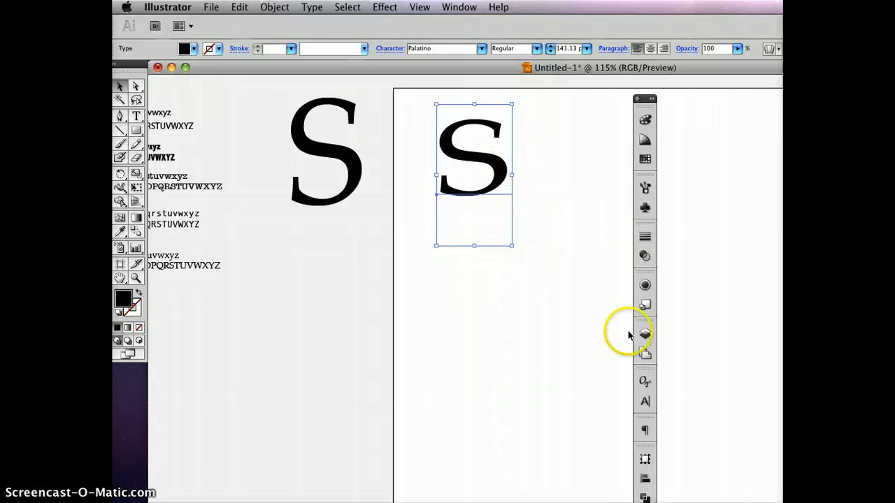
pyautogui.moveTo(644, 401)
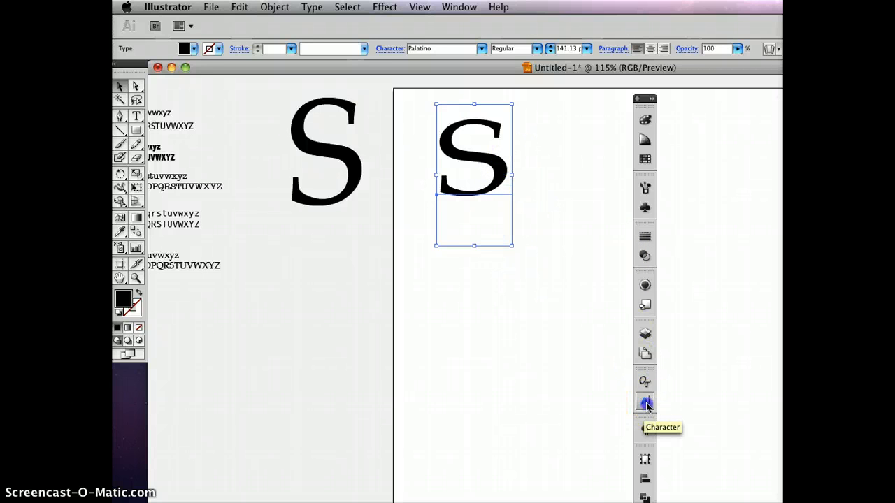
# Bring up the Character panel and set the artboard S font size to 200 pt.
pyautogui.click(643, 401)
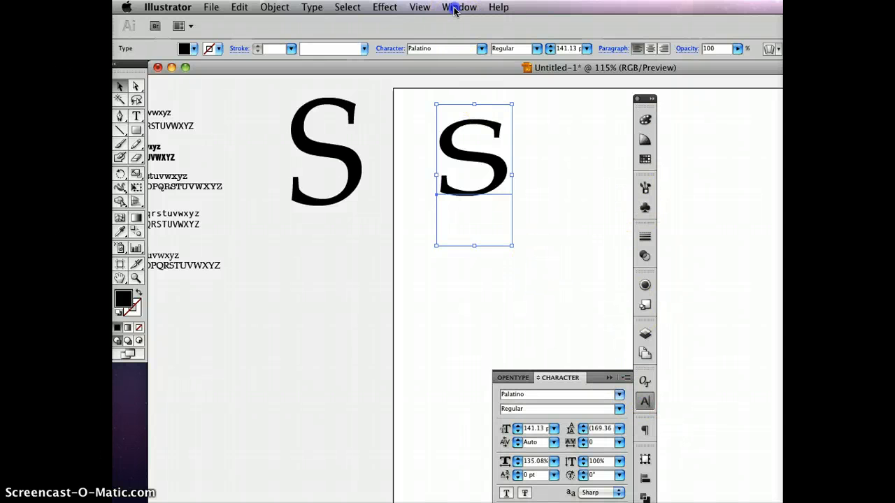
pyautogui.click(458, 6)
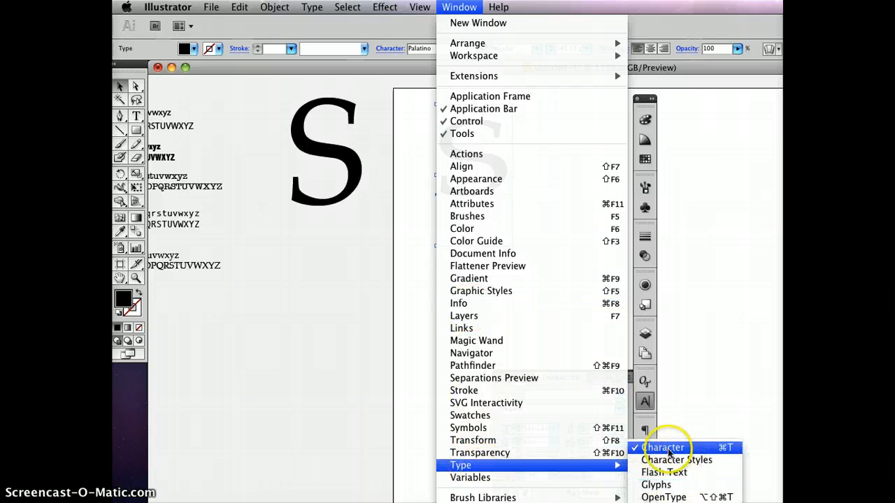
pyautogui.click(663, 447)
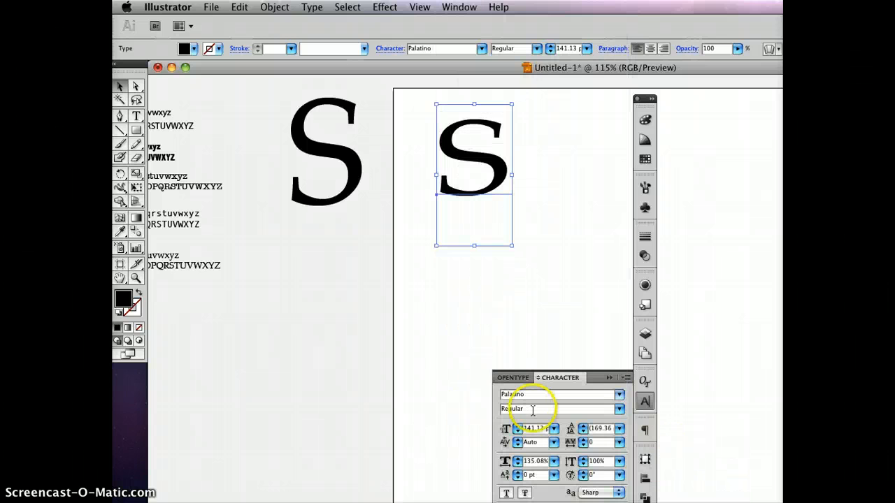
pyautogui.click(624, 377)
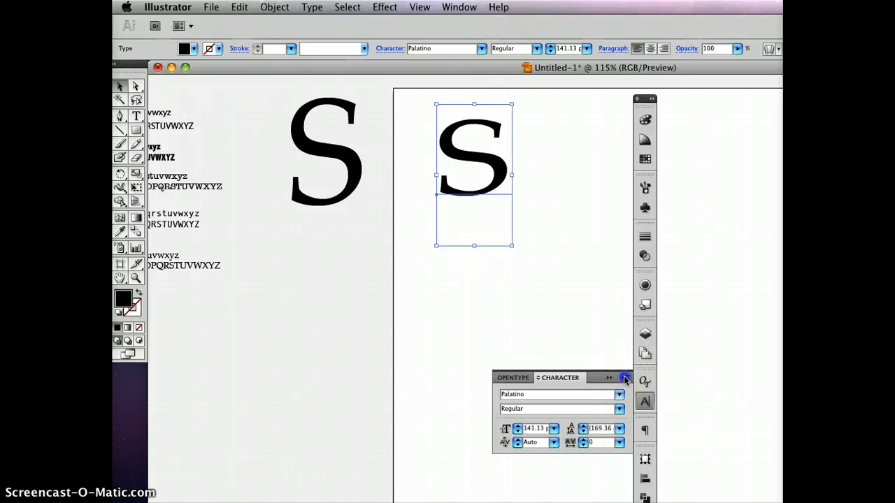
pyautogui.moveTo(669, 384)
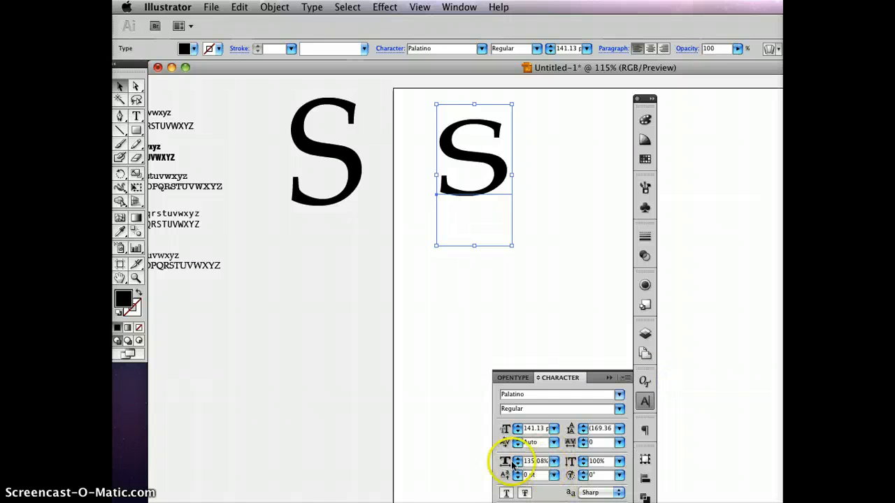
pyautogui.click(514, 459)
pyautogui.write('200')
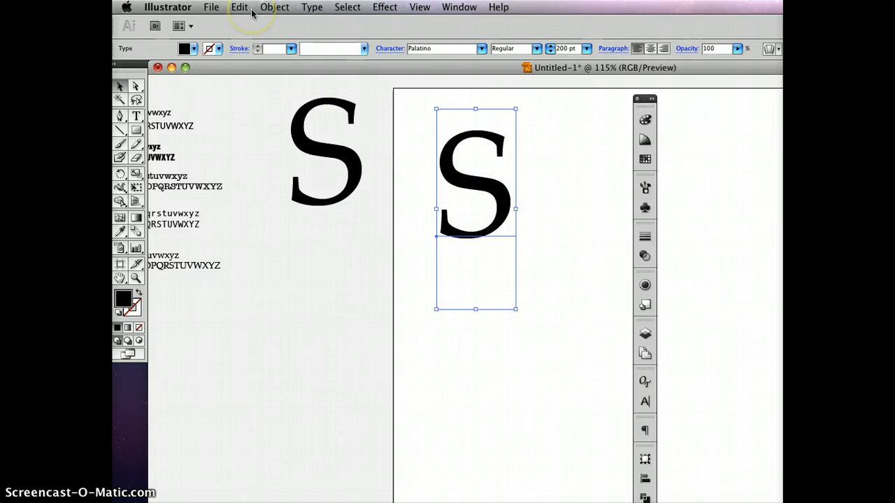
pyautogui.moveTo(274, 7)
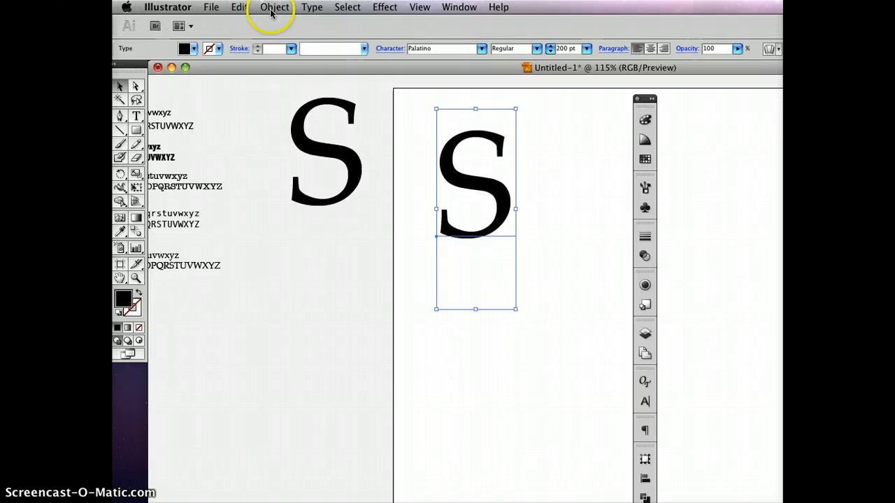
pyautogui.moveTo(311, 7)
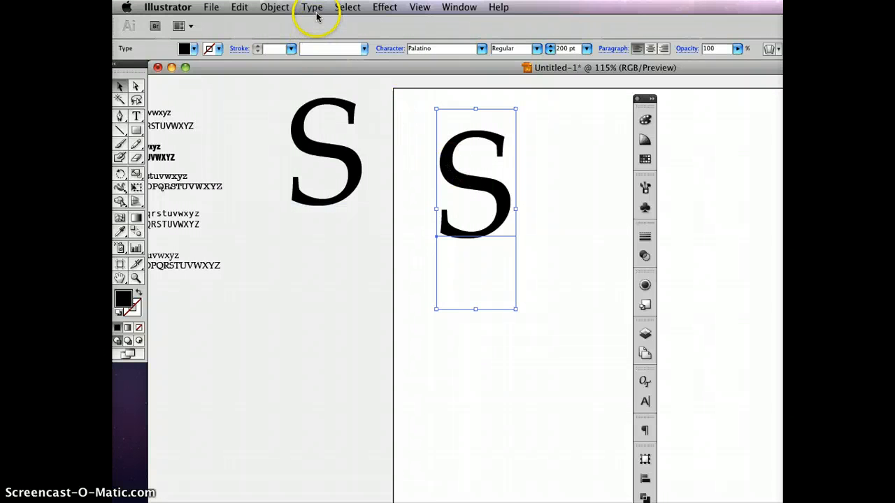
# Convert the artboard S to outlines via Type > Create Outlines, then deselect everything.
pyautogui.click(311, 7)
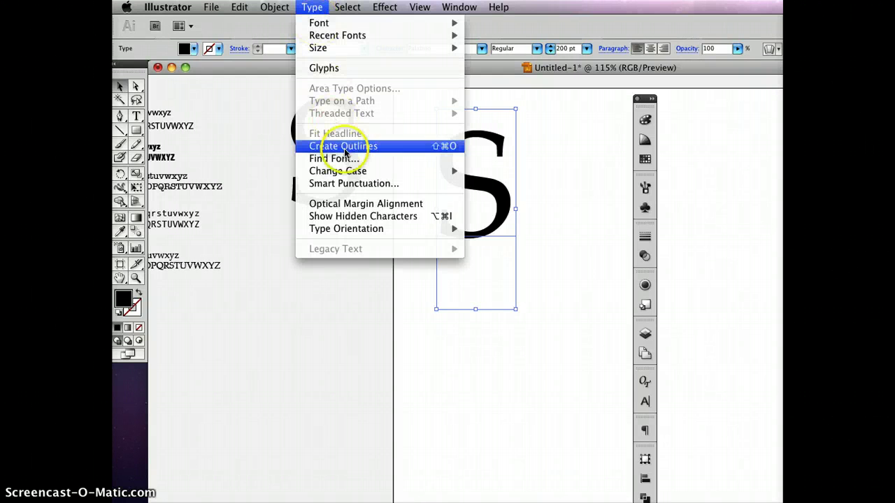
pyautogui.click(340, 147)
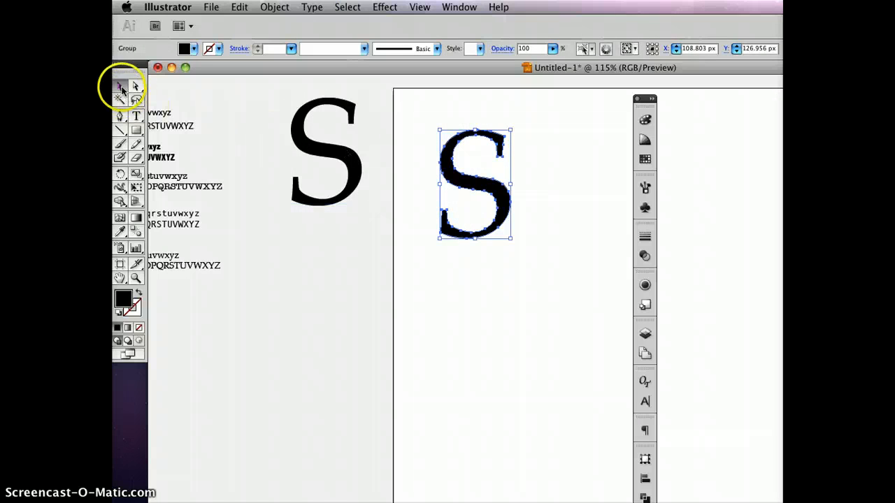
pyautogui.click(137, 117)
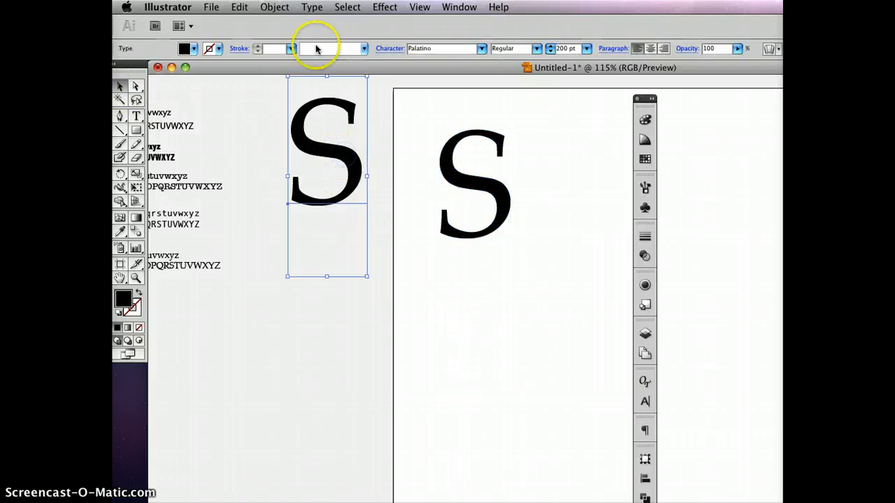
pyautogui.moveTo(508, 177)
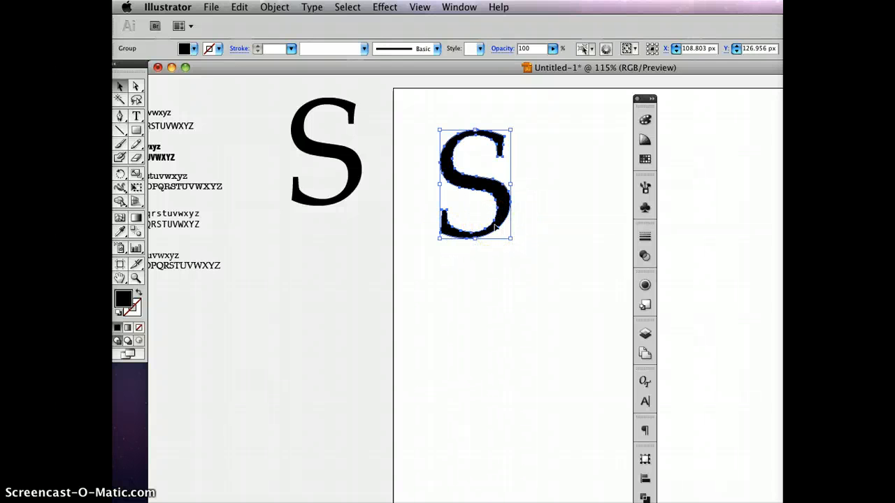
pyautogui.click(548, 276)
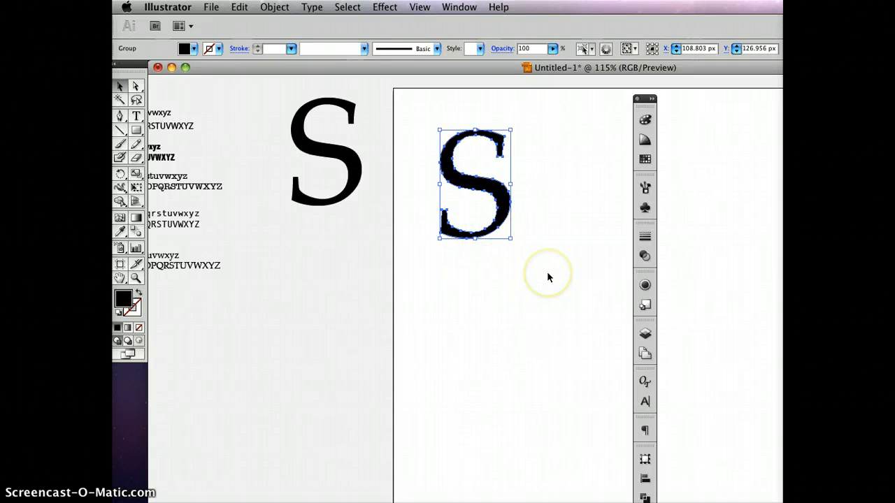
pyautogui.moveTo(548, 249)
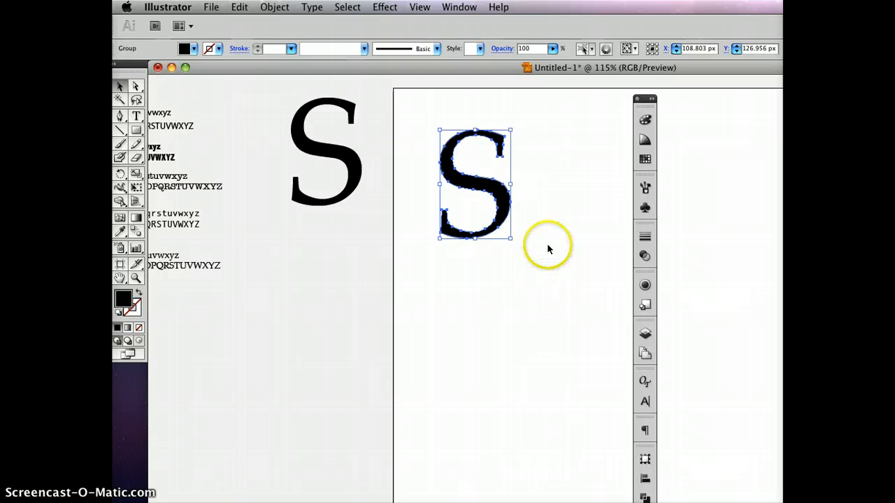
pyautogui.moveTo(500, 168)
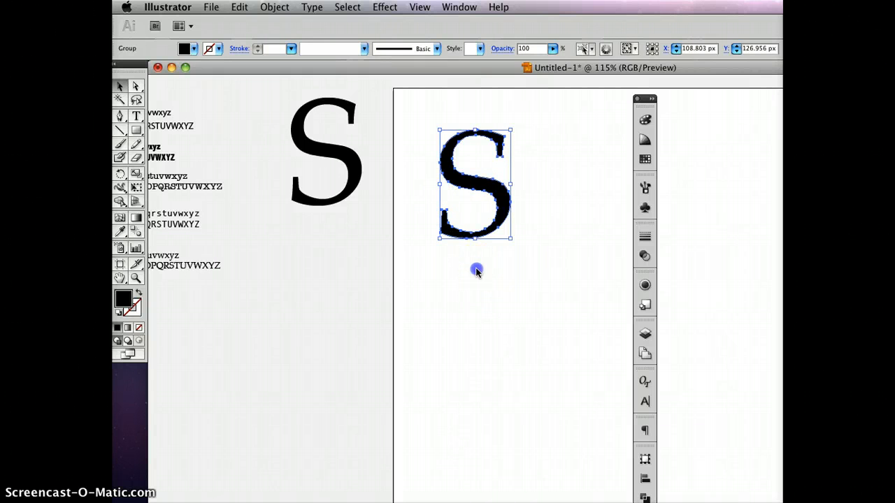
pyautogui.click(477, 271)
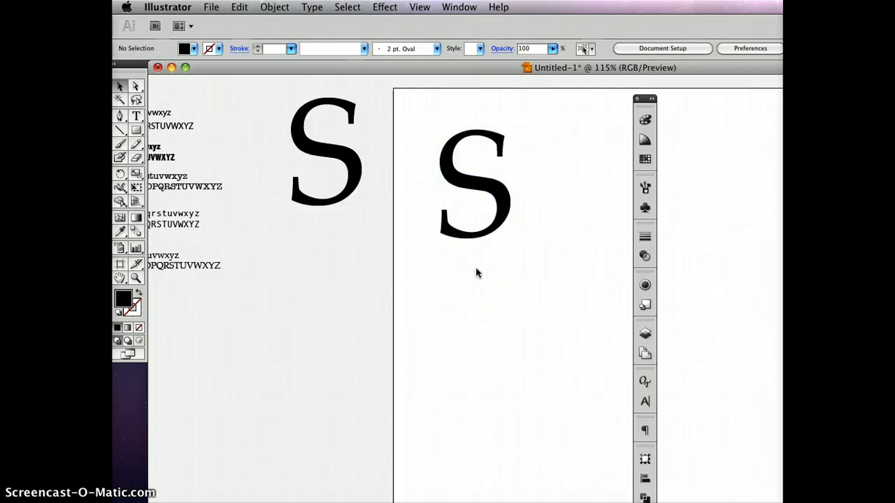
pyautogui.moveTo(481, 261)
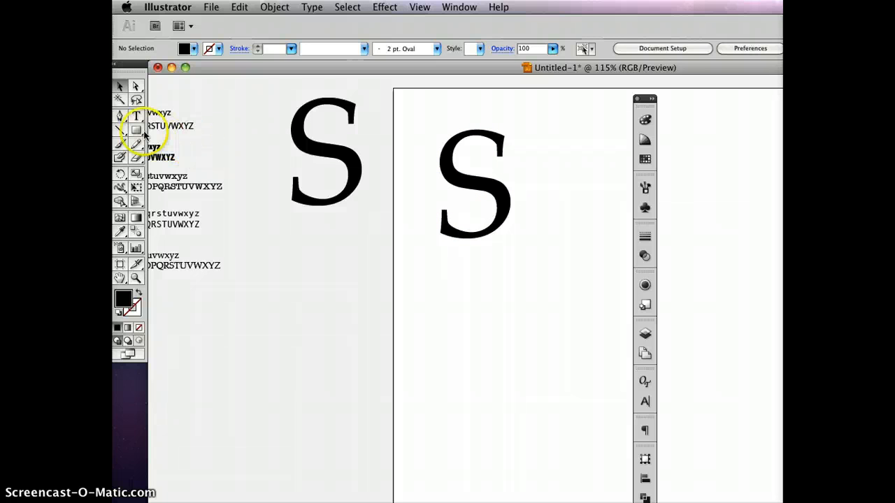
pyautogui.moveTo(135, 157)
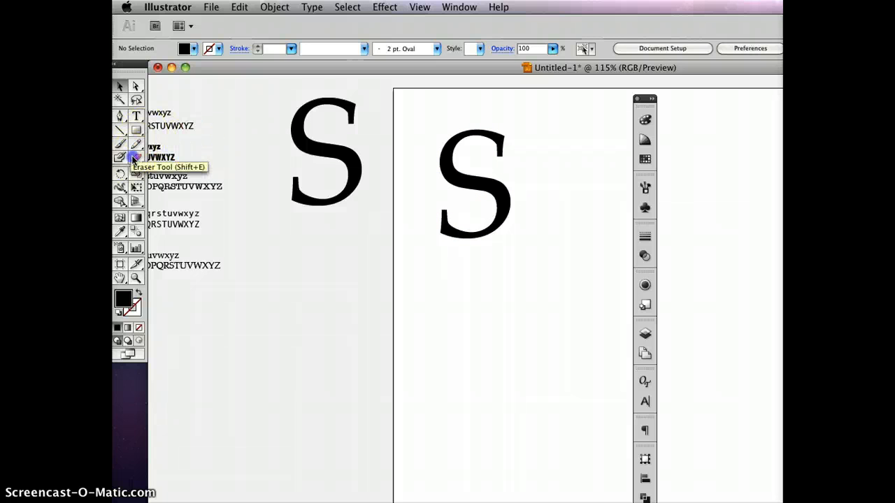
# With the Eraser Tool, remove the S's top and middle, keeping only its lower curve.
pyautogui.click(134, 156)
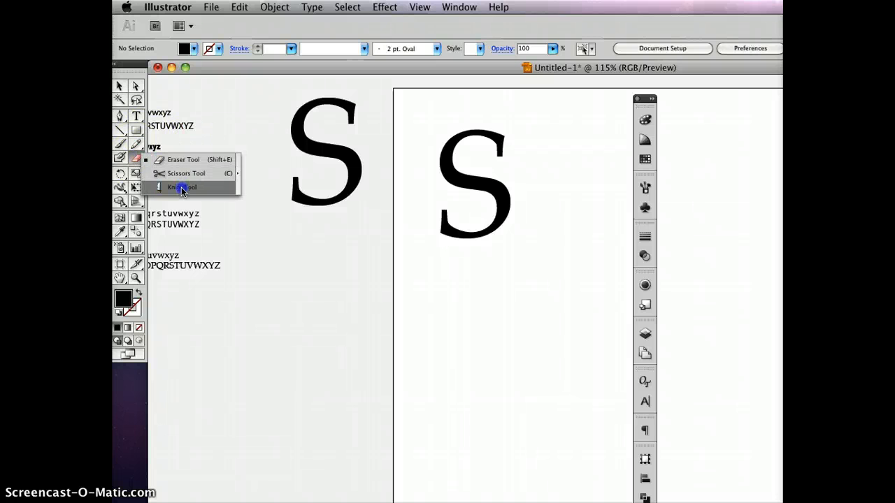
pyautogui.moveTo(190, 159)
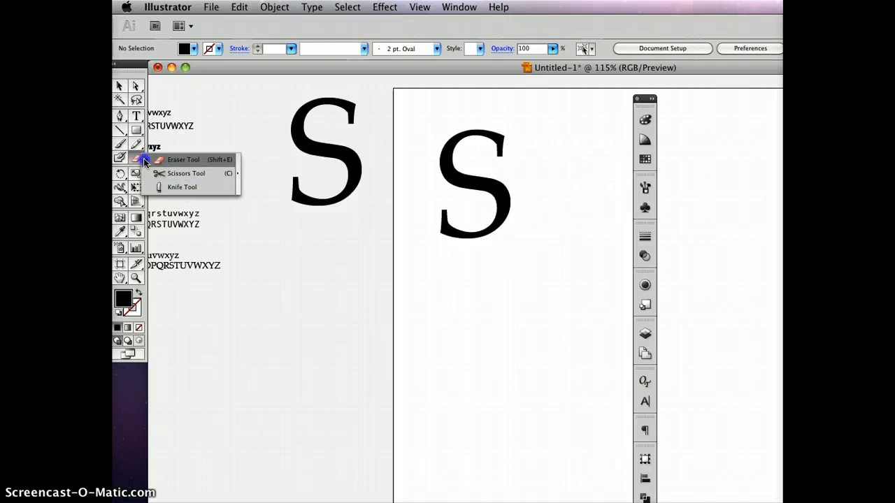
pyautogui.moveTo(184, 160)
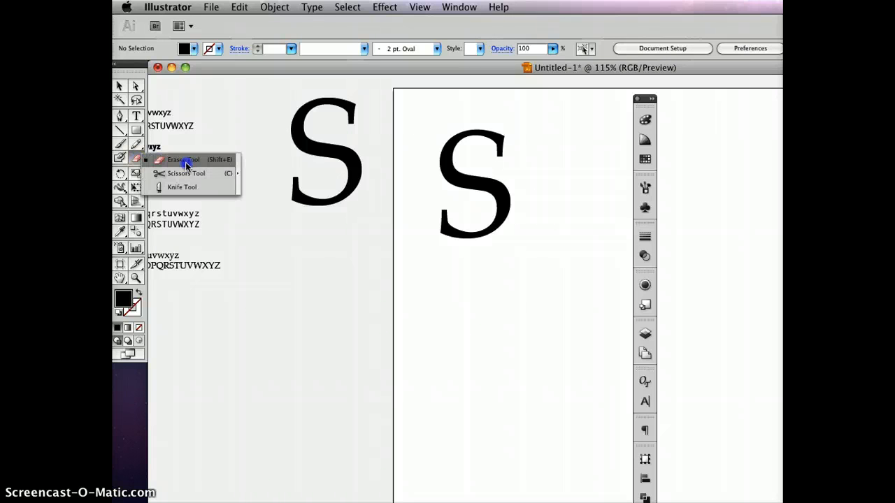
pyautogui.click(183, 160)
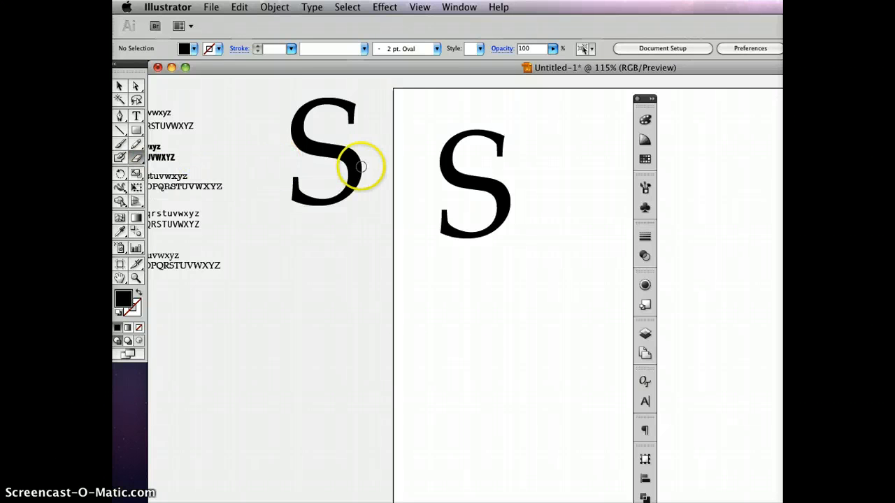
pyautogui.moveTo(405, 238)
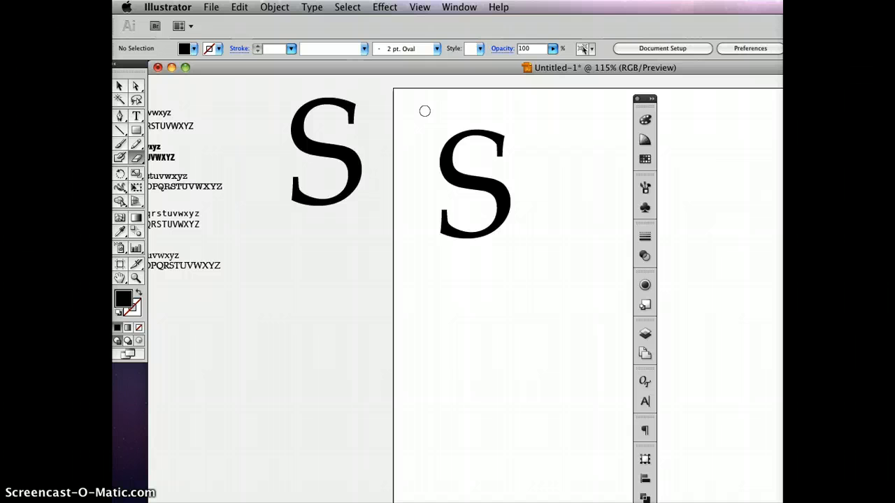
pyautogui.moveTo(425, 110); pyautogui.dragTo(529, 180)
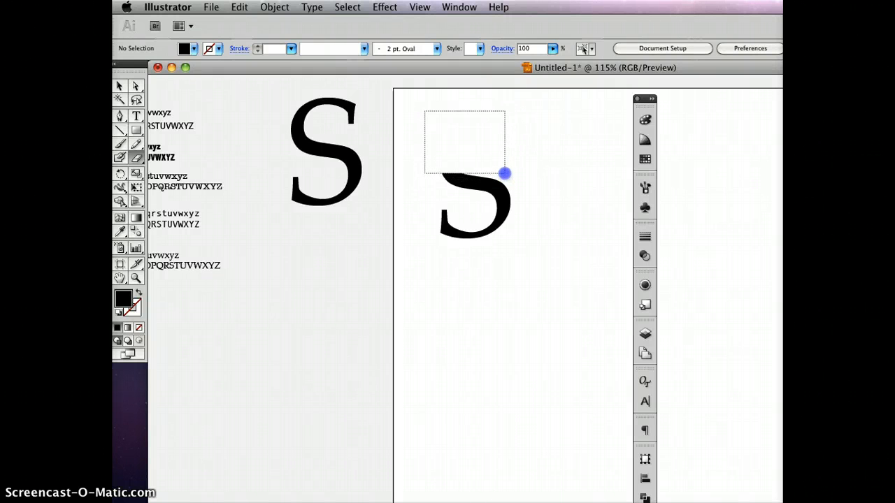
pyautogui.moveTo(506, 174); pyautogui.dragTo(531, 193)
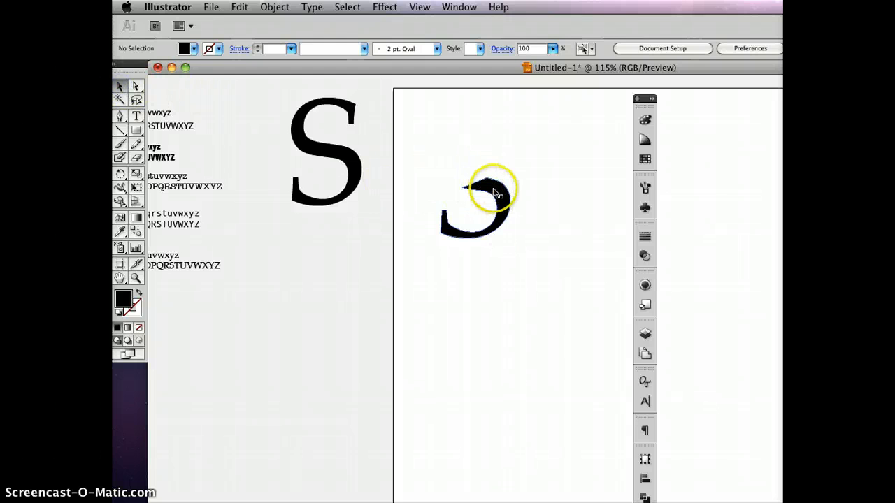
pyautogui.moveTo(492, 192); pyautogui.dragTo(503, 268)
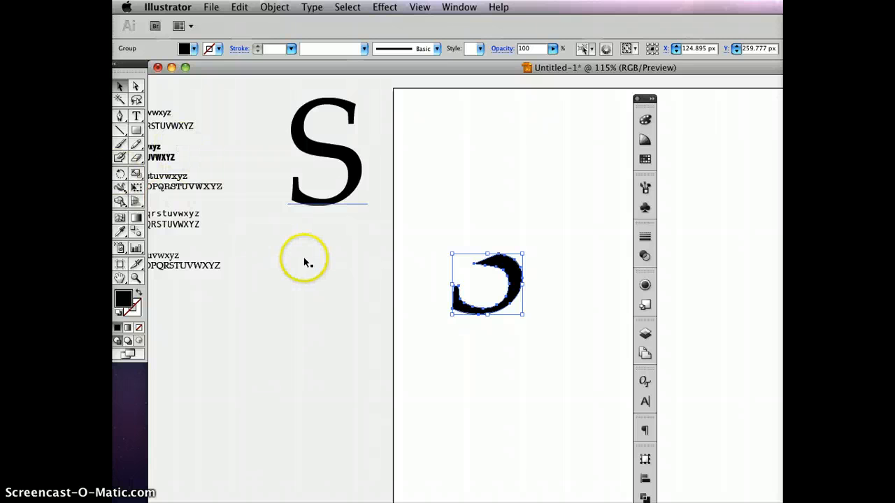
# Select the S fragment and rotate it about 105 degrees around a centre point with the Rotate tool.
pyautogui.click(468, 308)
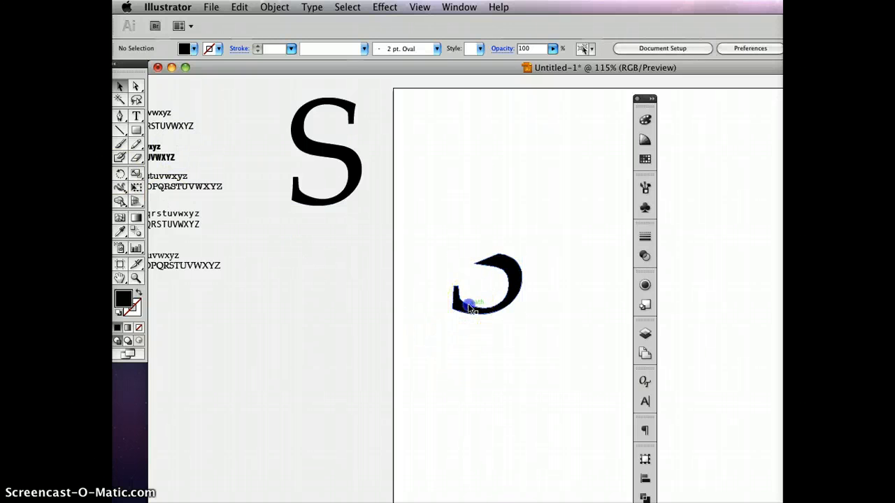
pyautogui.click(470, 308)
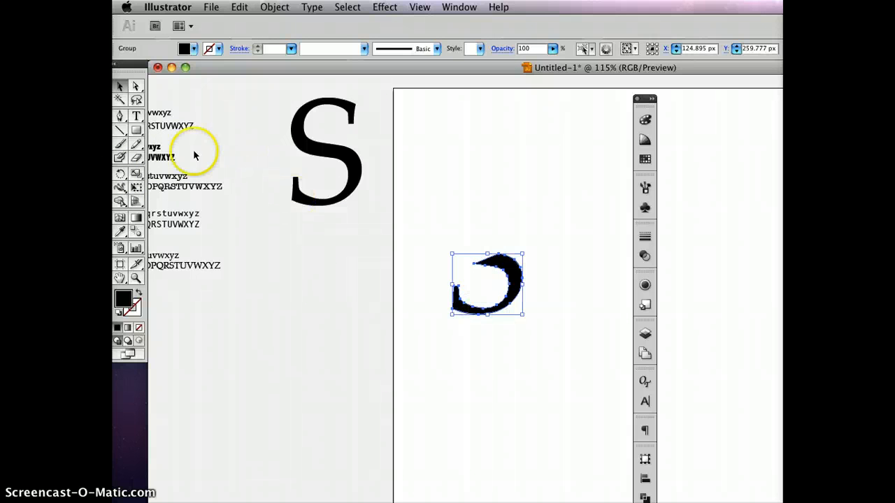
pyautogui.moveTo(120, 174)
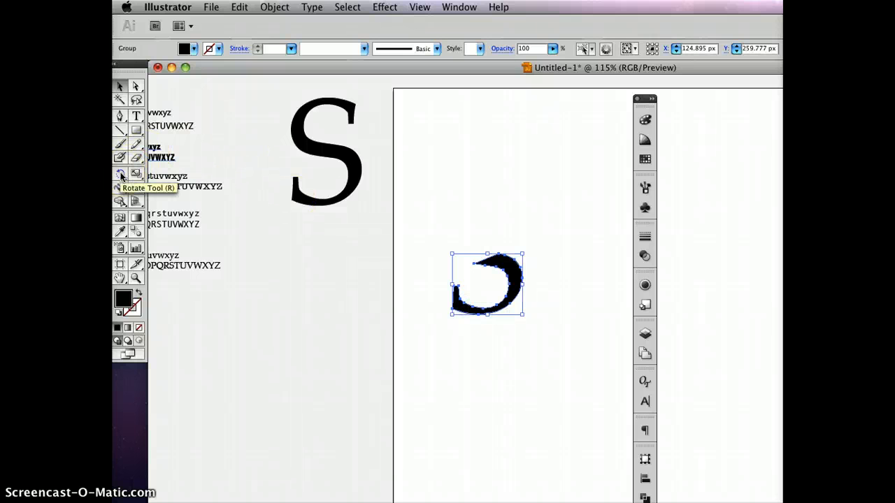
pyautogui.click(121, 176)
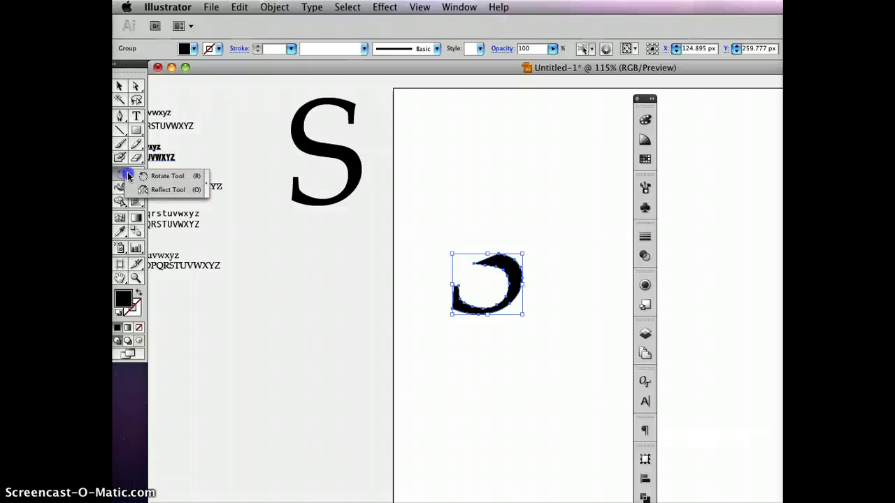
pyautogui.click(165, 176)
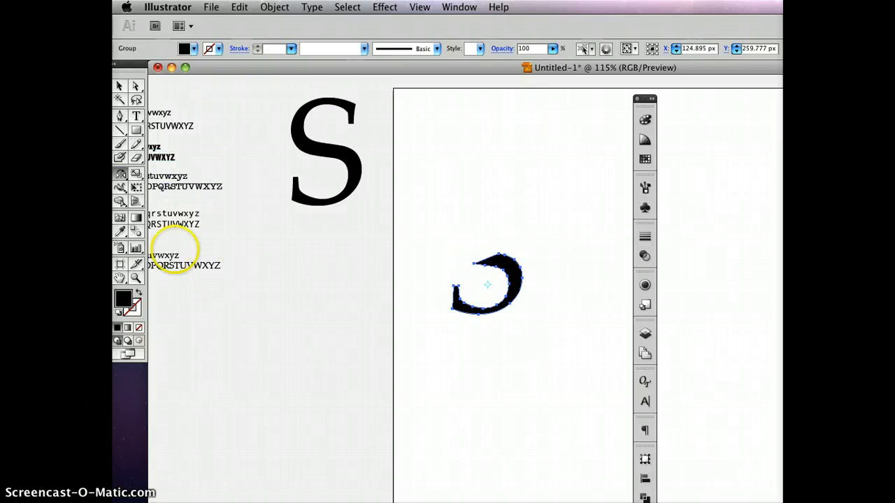
pyautogui.moveTo(120, 174)
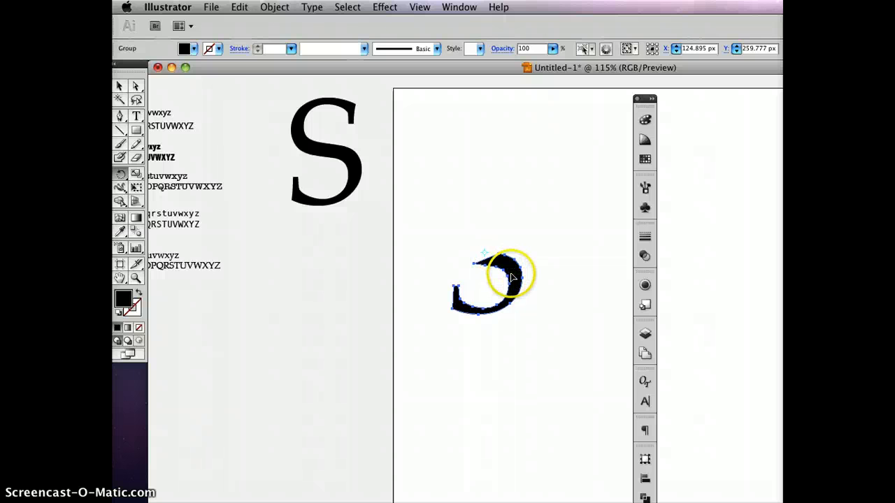
pyautogui.moveTo(510, 273); pyautogui.dragTo(459, 282)
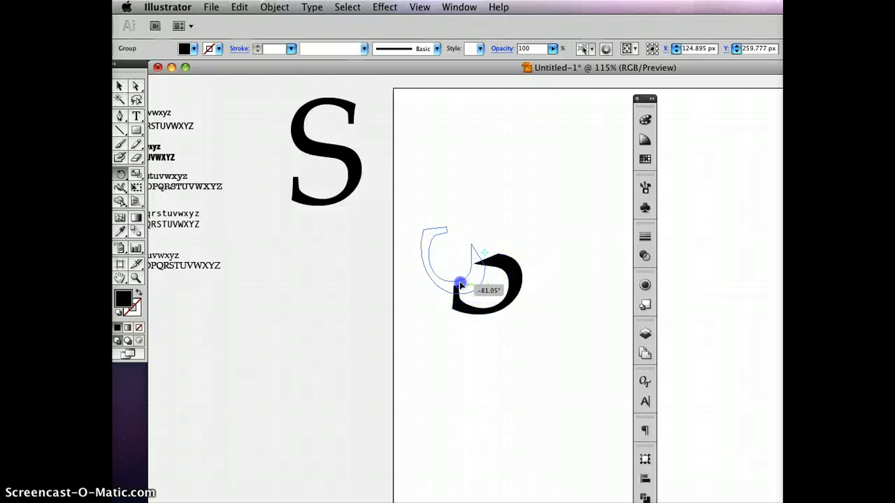
pyautogui.moveTo(460, 285); pyautogui.dragTo(434, 292)
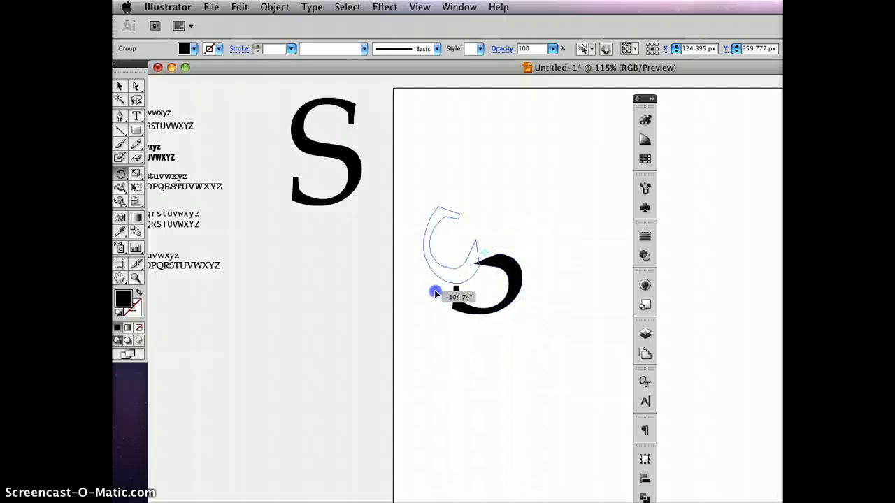
# Rotate successive copies of the fragment around the shared centre to form a four-arm pinwheel.
pyautogui.moveTo(436, 292); pyautogui.dragTo(498, 310)
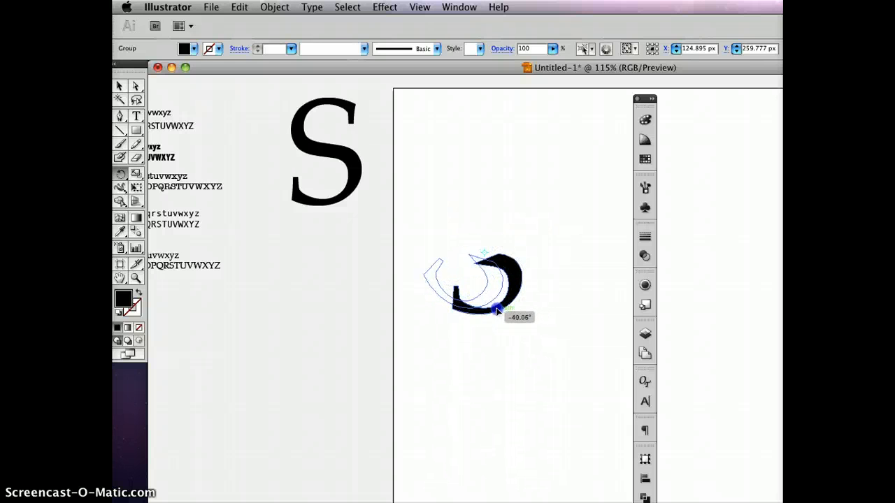
pyautogui.moveTo(496, 311); pyautogui.dragTo(455, 296)
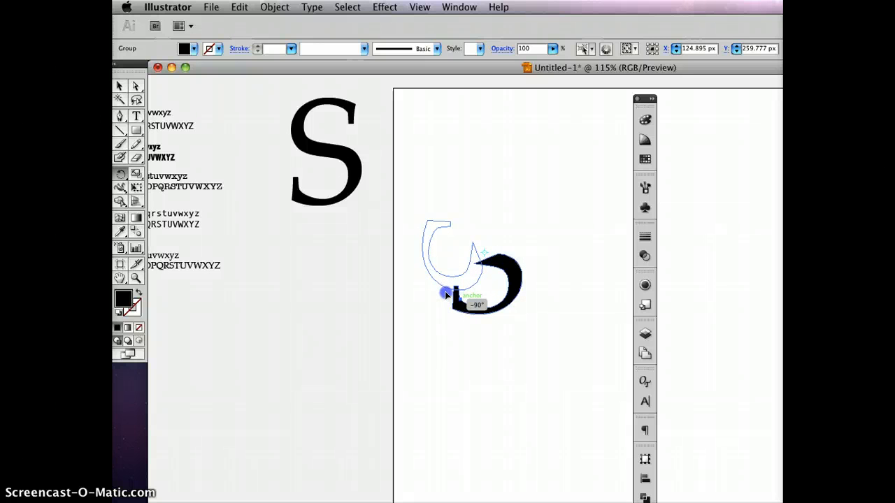
pyautogui.moveTo(445, 293); pyautogui.dragTo(515, 305)
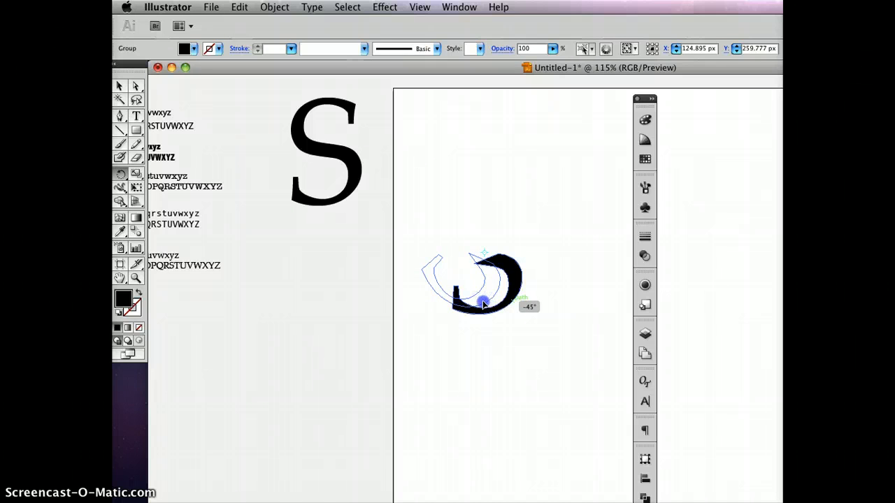
pyautogui.moveTo(483, 302); pyautogui.dragTo(423, 257)
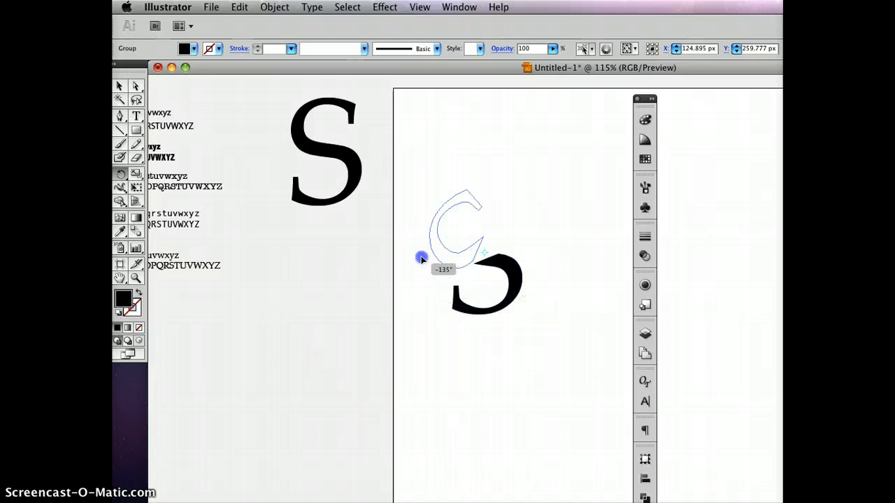
pyautogui.moveTo(422, 257); pyautogui.dragTo(446, 289)
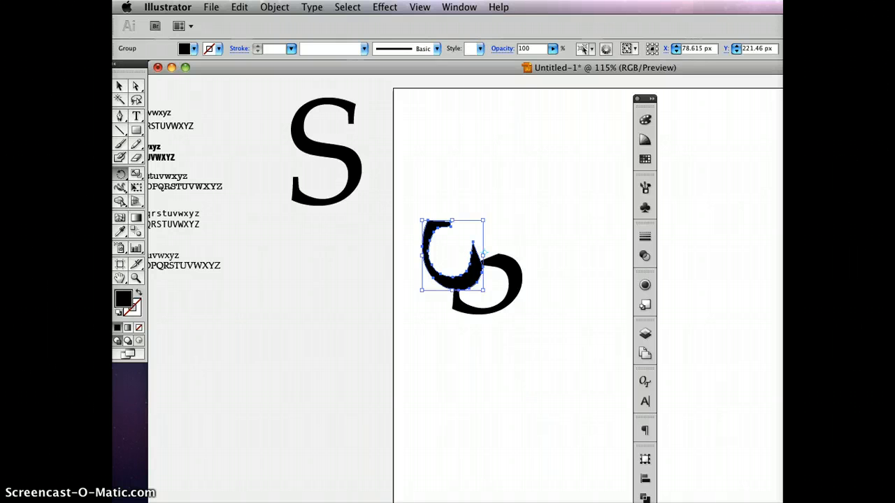
pyautogui.moveTo(451, 265); pyautogui.dragTo(481, 221)
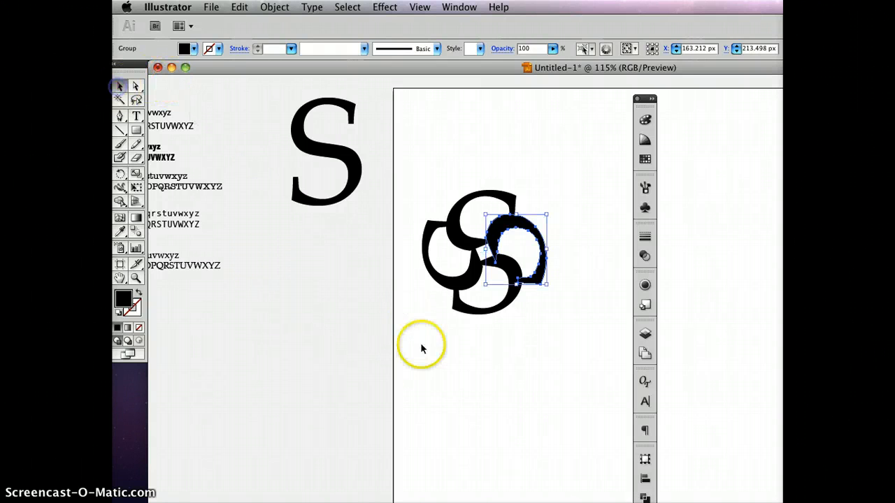
# Select all pinwheel pieces and drag them off the artboard to the right.
pyautogui.click(498, 397)
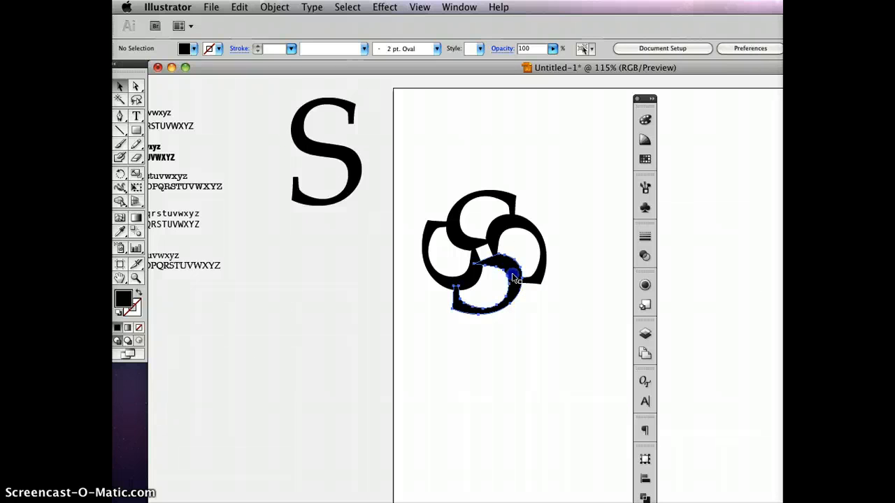
pyautogui.moveTo(496, 286); pyautogui.dragTo(496, 386)
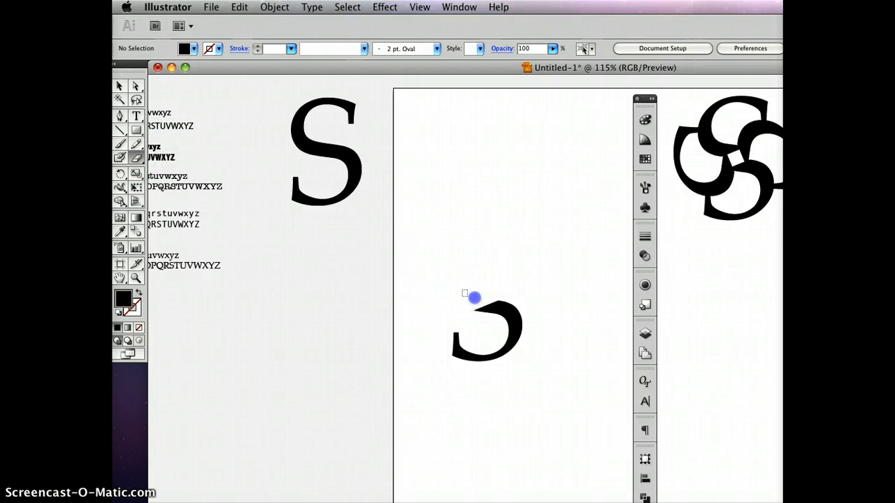
pyautogui.moveTo(464, 294); pyautogui.dragTo(531, 313)
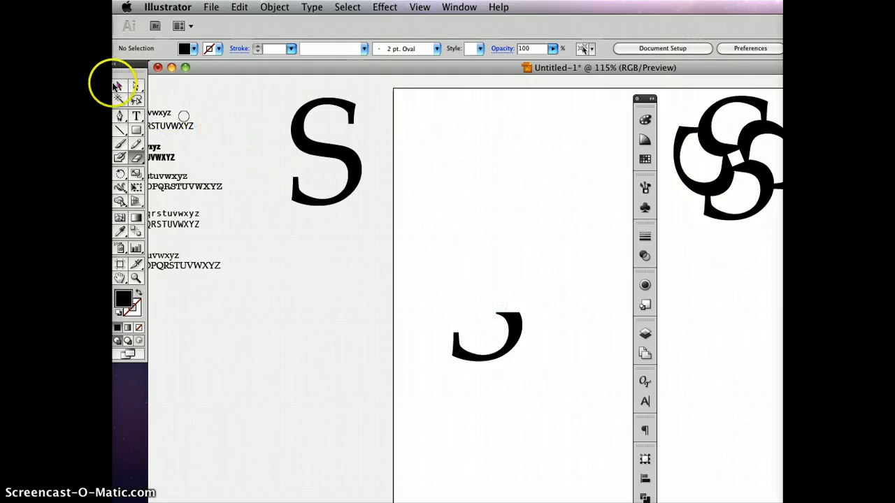
# Rotate repeated copies of the trimmed fragment around a centre into an eight-arm pinwheel.
pyautogui.moveTo(489, 332); pyautogui.dragTo(487, 327)
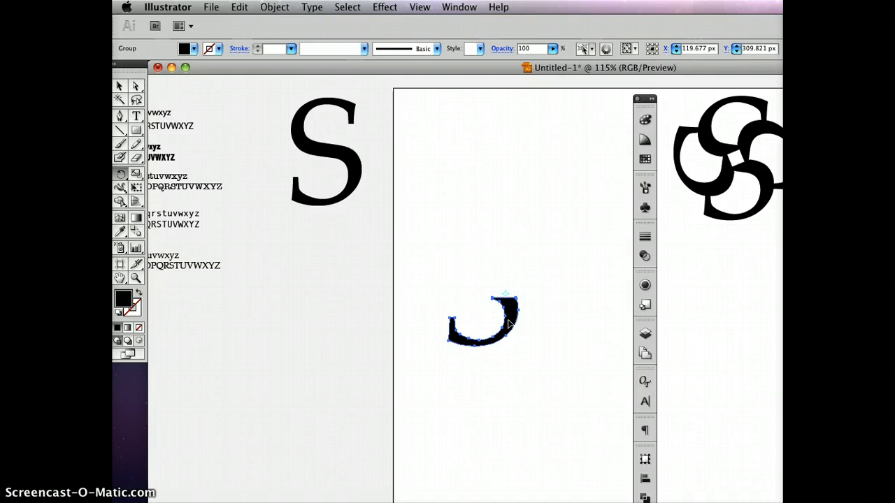
pyautogui.moveTo(506, 293); pyautogui.dragTo(492, 322)
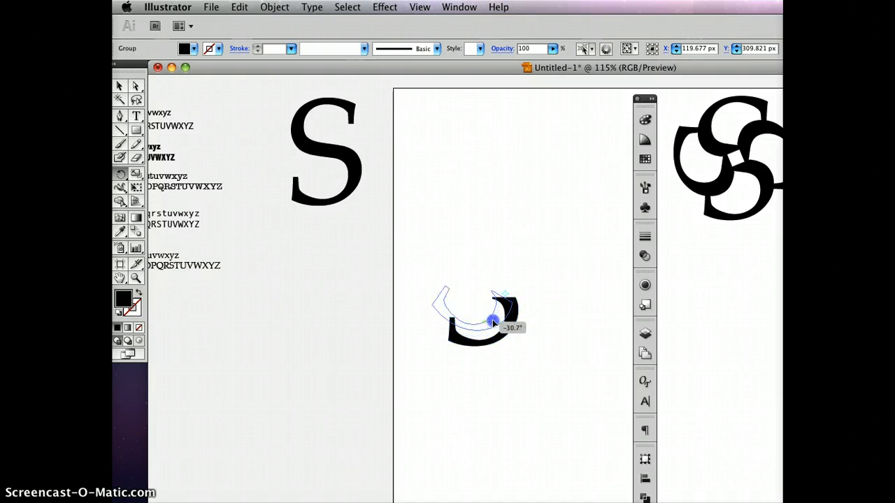
pyautogui.moveTo(492, 322); pyautogui.dragTo(481, 319)
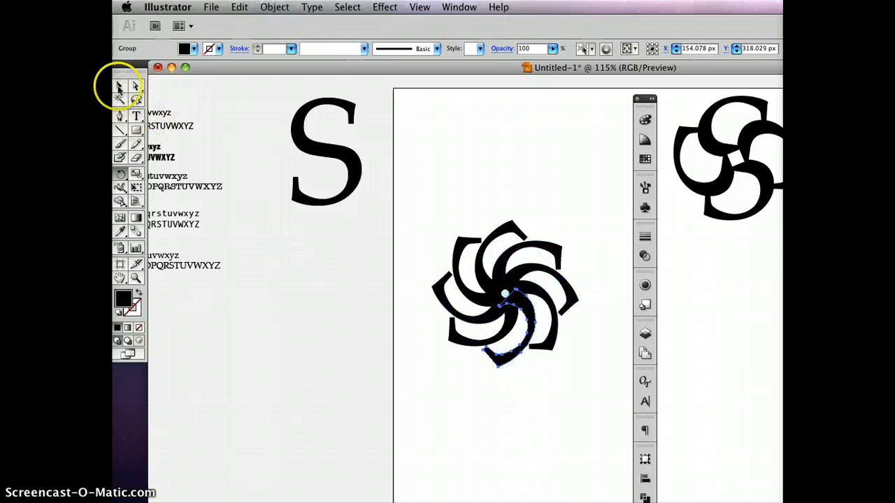
pyautogui.click(528, 185)
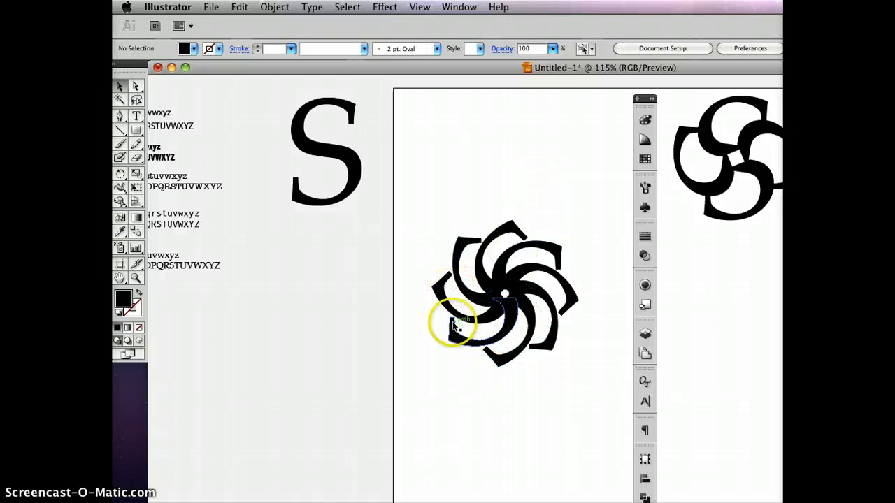
# Move the eight-arm pinwheel higher and place a rotated copy of one fragment below it.
pyautogui.click(464, 416)
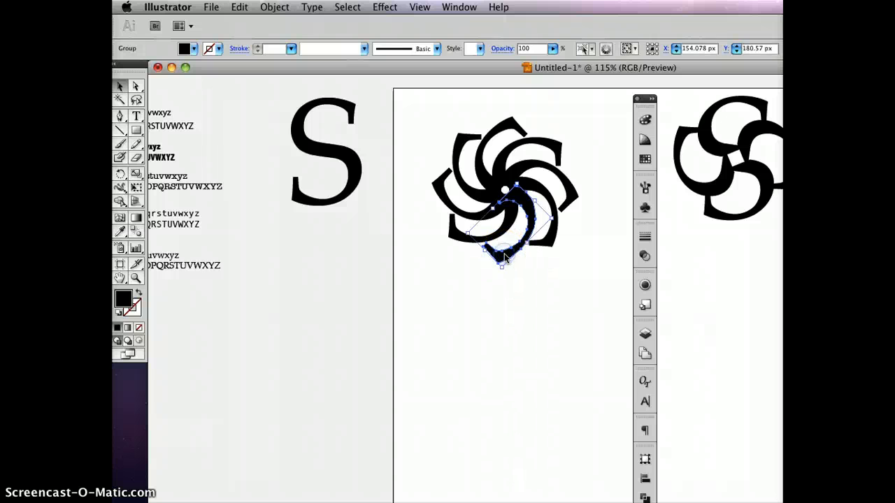
pyautogui.moveTo(503, 259); pyautogui.dragTo(498, 406)
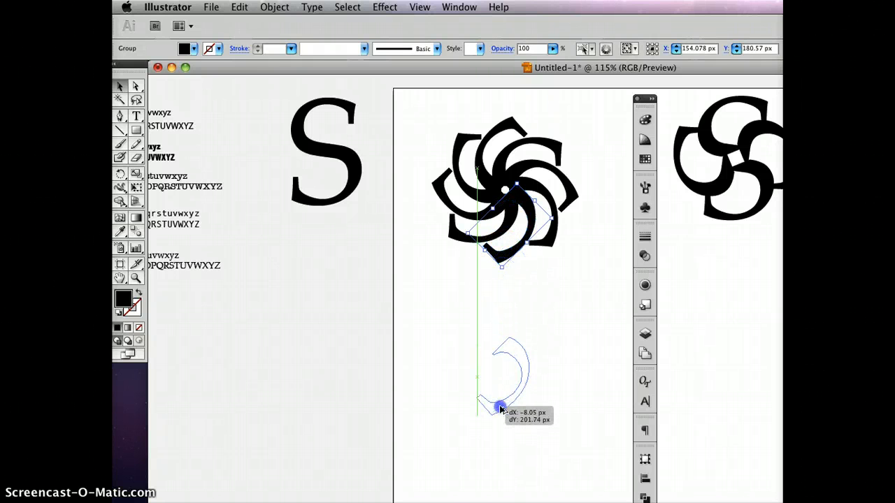
pyautogui.moveTo(500, 408); pyautogui.dragTo(501, 428)
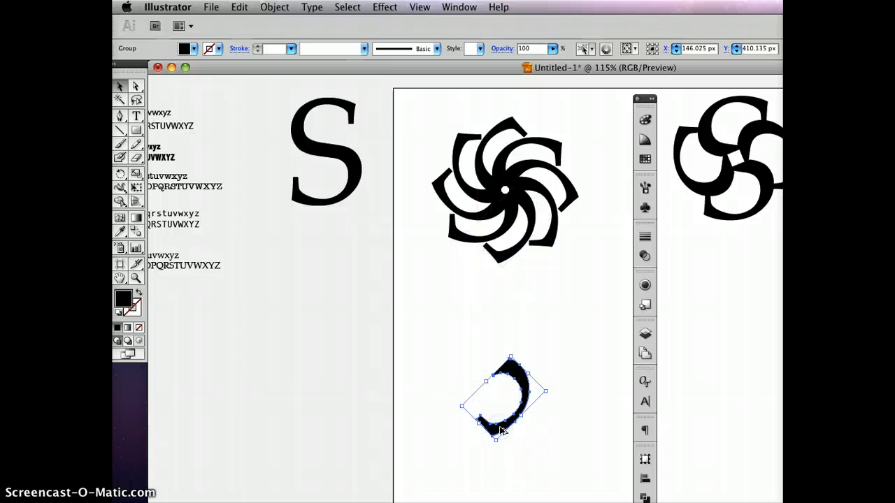
pyautogui.moveTo(503, 406); pyautogui.dragTo(504, 231)
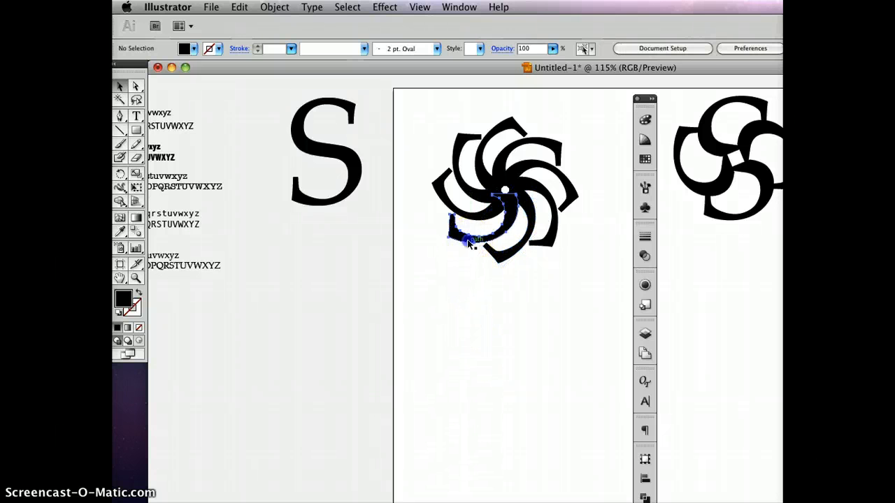
pyautogui.moveTo(476, 238); pyautogui.dragTo(478, 412)
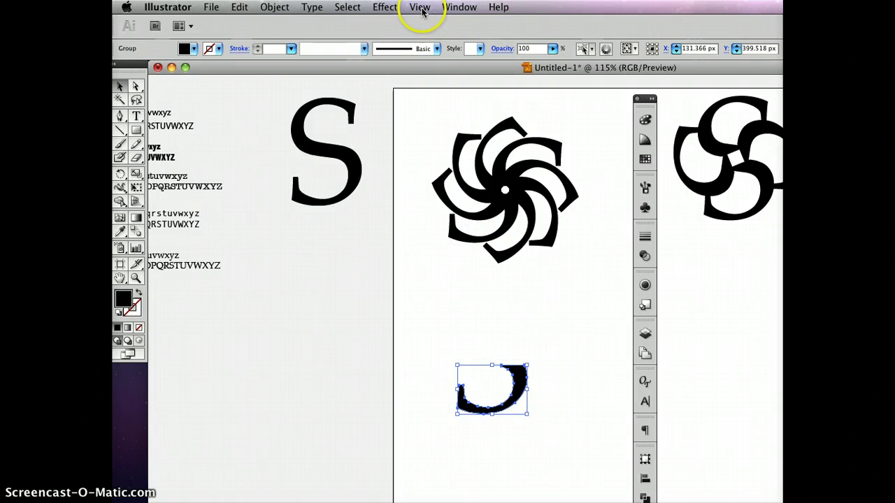
# Show rulers through the View menu for laying guides on the lower fragment.
pyautogui.click(420, 7)
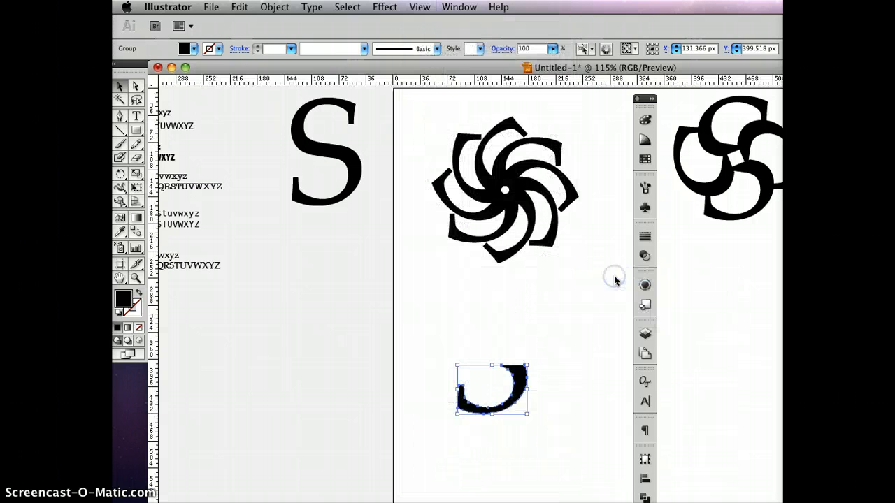
pyautogui.moveTo(500, 101)
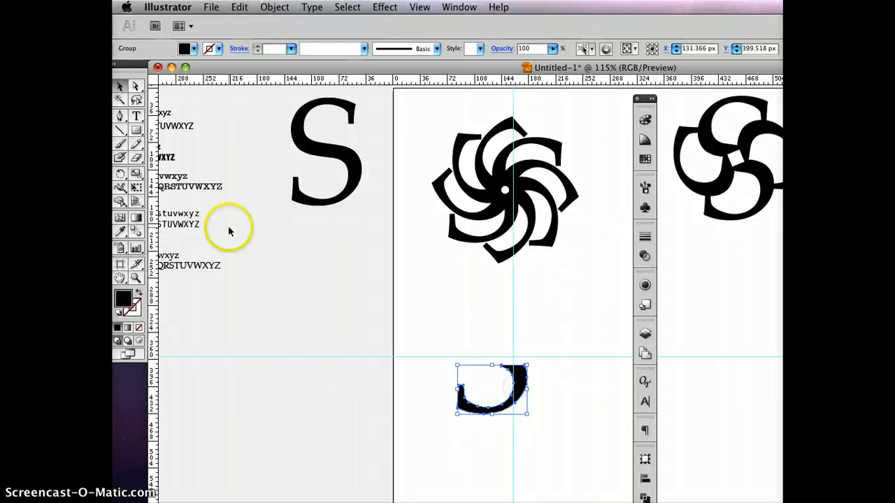
pyautogui.moveTo(136, 173)
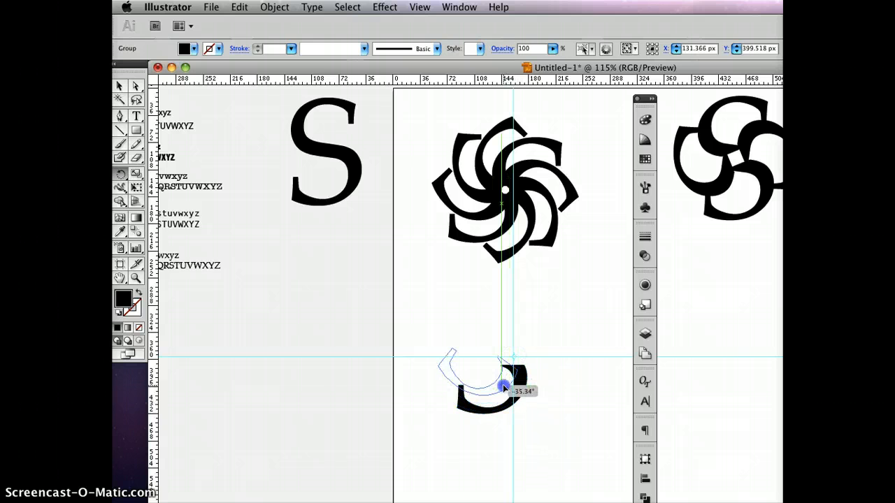
# Rotate the lower fragment about the guide intersection through several trial angles, undoing between tries.
pyautogui.moveTo(503, 385); pyautogui.dragTo(491, 383)
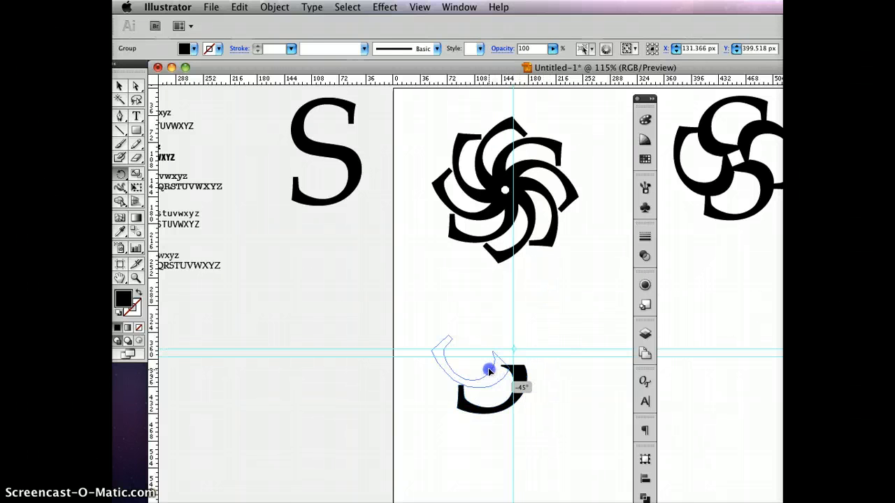
pyautogui.moveTo(489, 370); pyautogui.dragTo(487, 360)
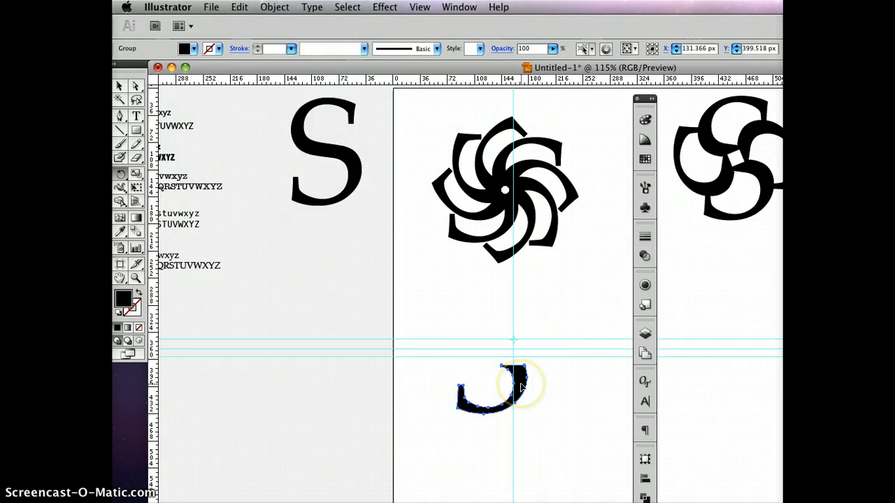
pyautogui.moveTo(520, 380); pyautogui.dragTo(482, 375)
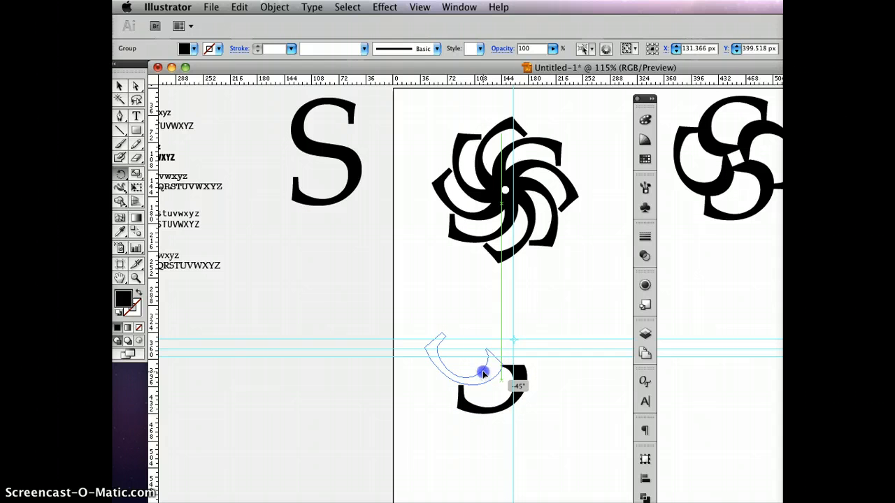
pyautogui.moveTo(482, 371); pyautogui.dragTo(468, 361)
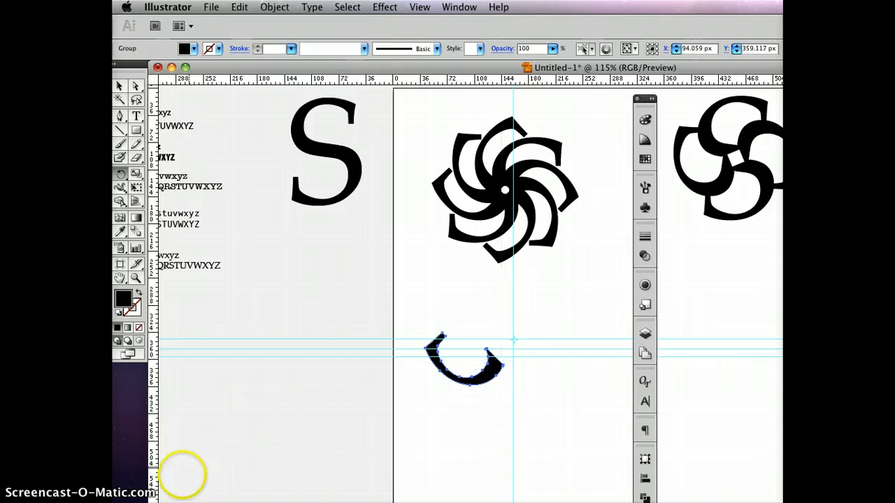
pyautogui.moveTo(464, 361); pyautogui.dragTo(492, 389)
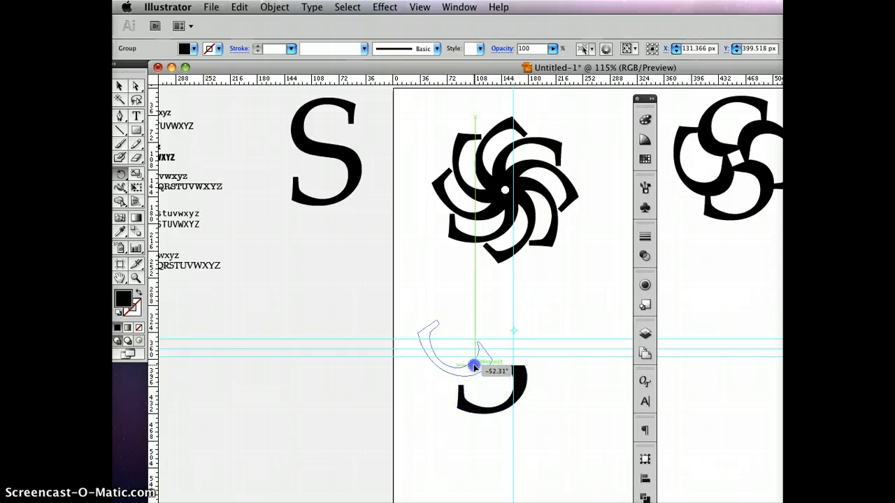
pyautogui.moveTo(474, 365); pyautogui.dragTo(484, 370)
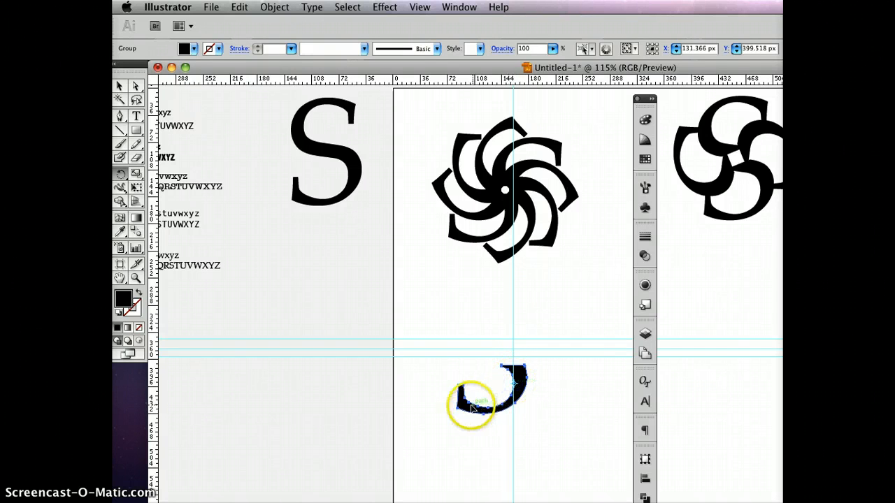
pyautogui.moveTo(472, 406); pyautogui.dragTo(447, 370)
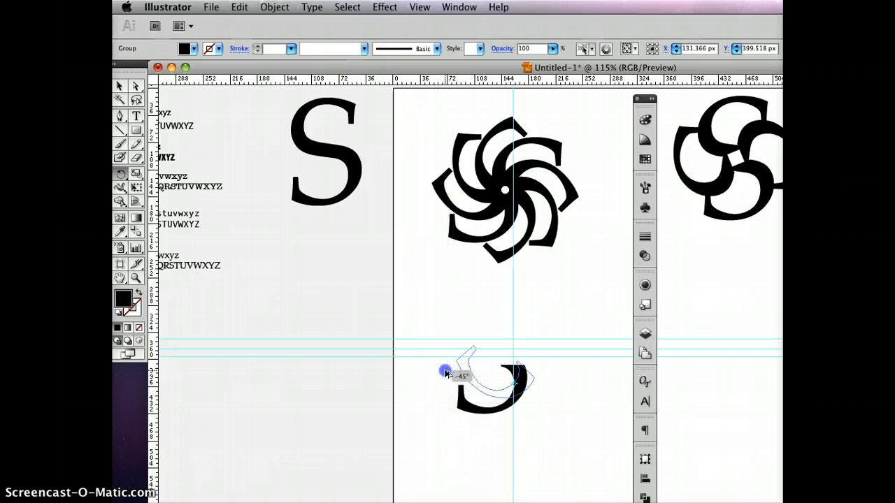